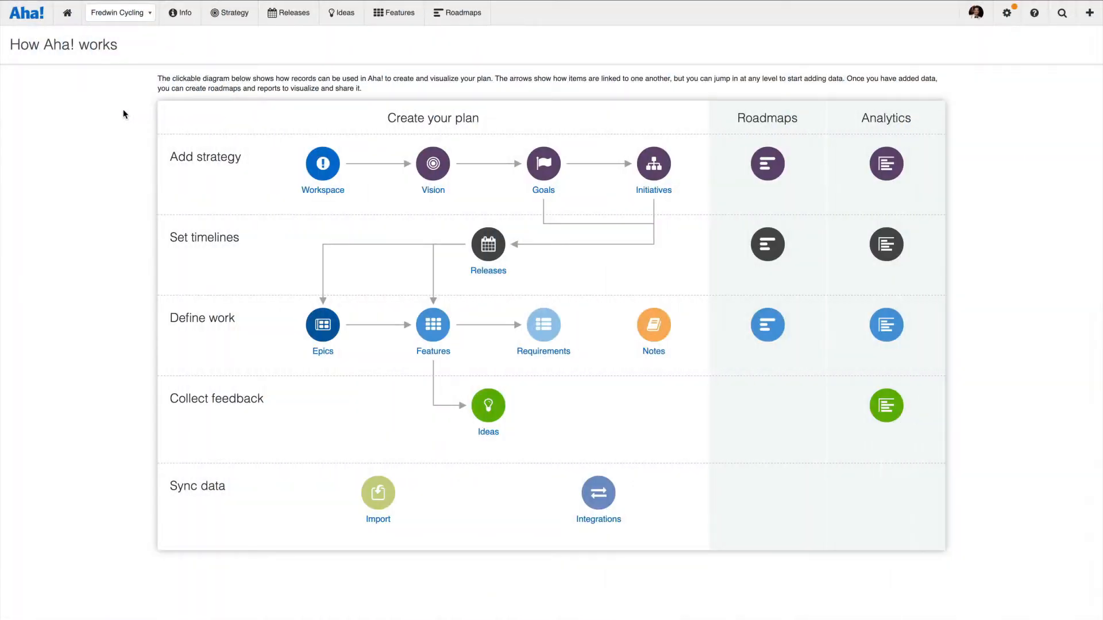
# - Start adding a new Product workspace from the workspace switcher and review the parent line choices
pyautogui.click(234, 12)
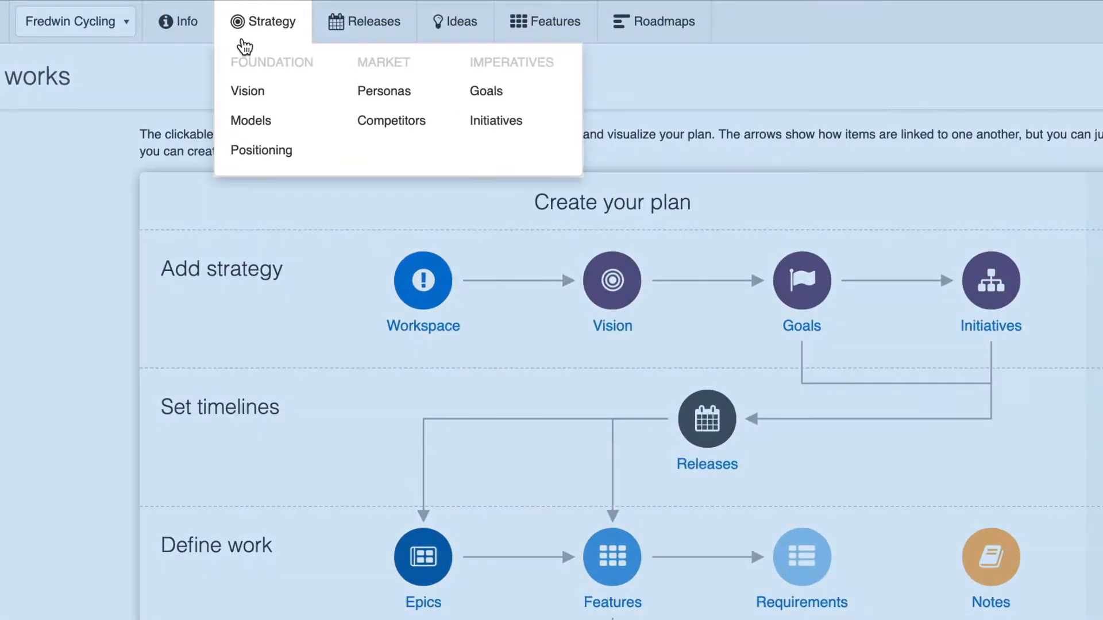
pyautogui.click(365, 21)
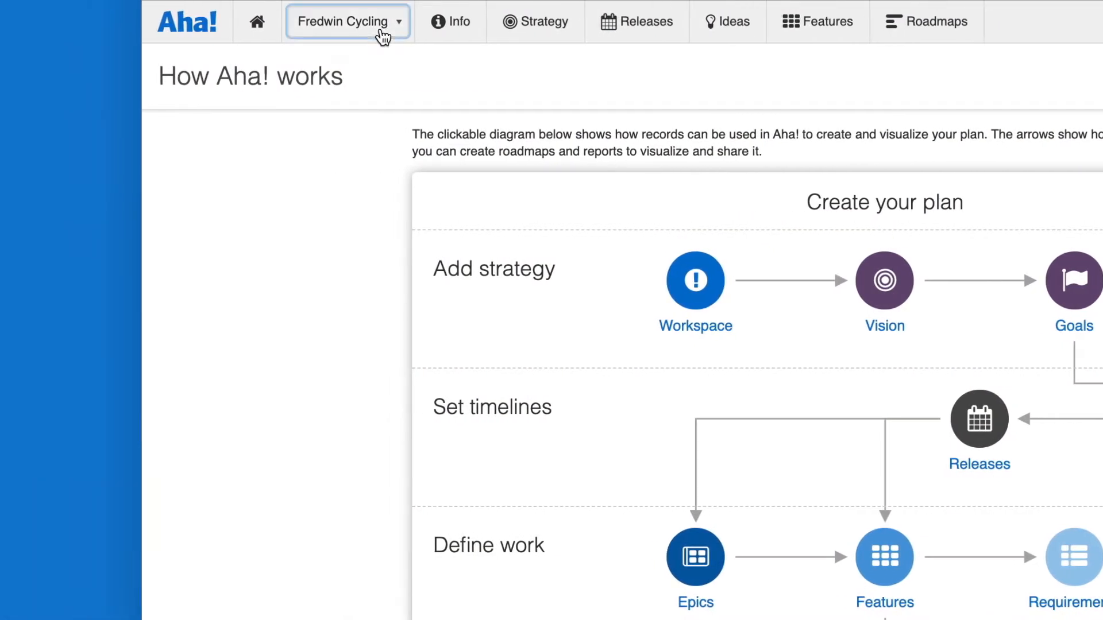
pyautogui.click(347, 20)
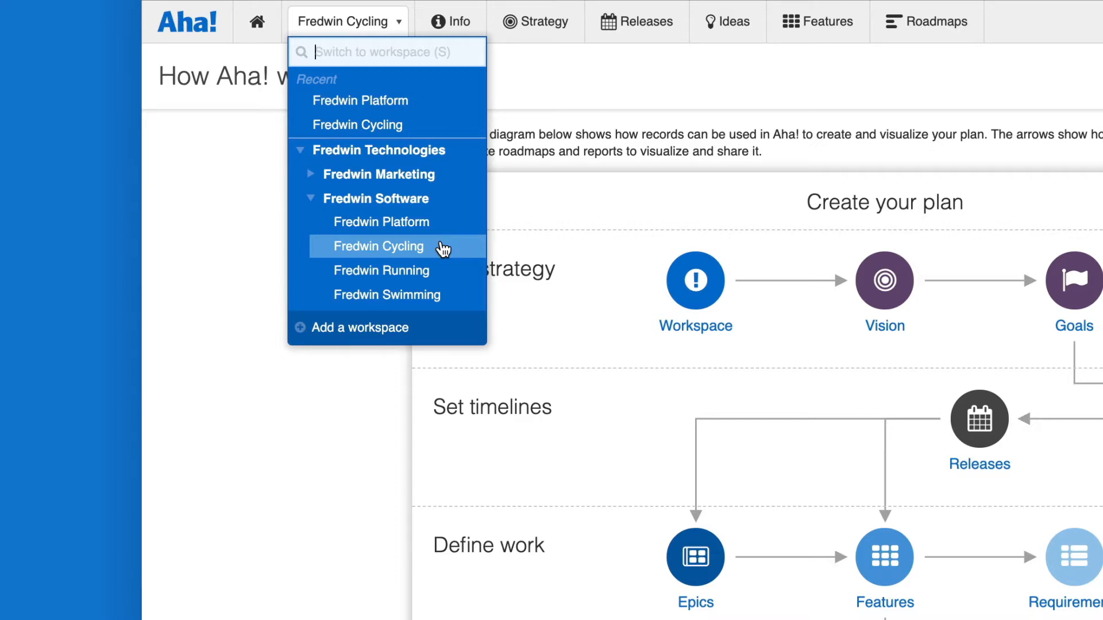
pyautogui.click(359, 328)
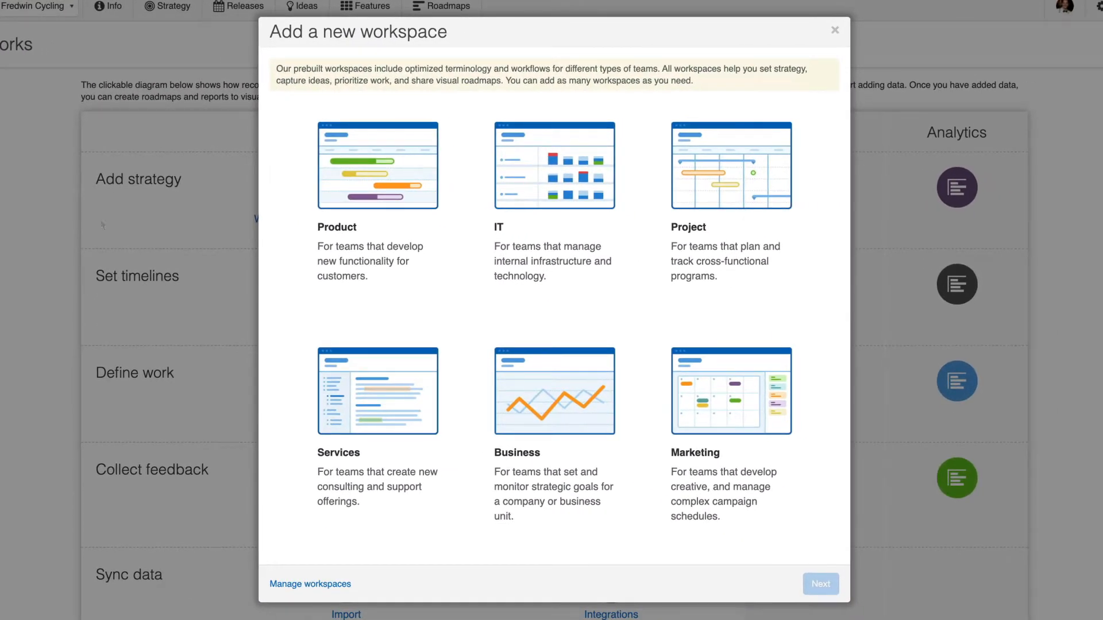
pyautogui.click(377, 166)
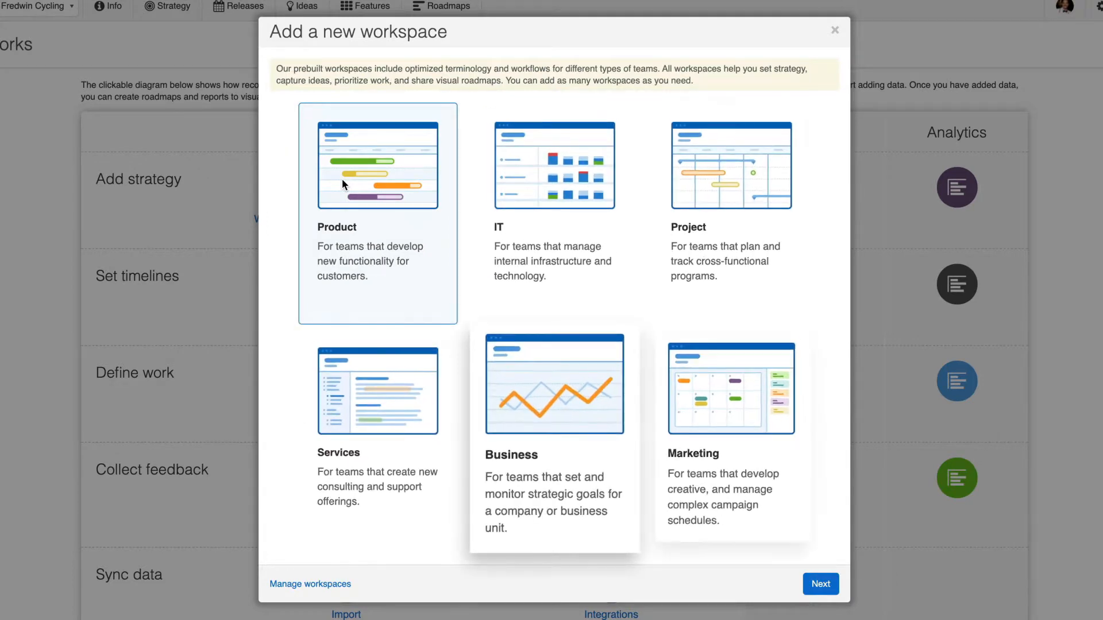
pyautogui.click(820, 584)
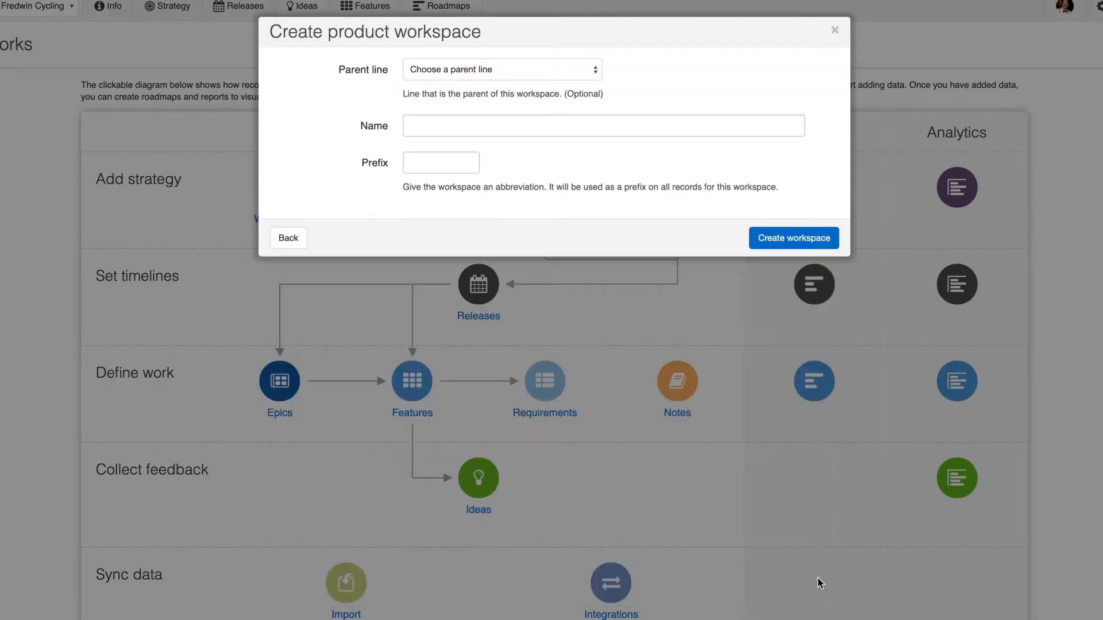
pyautogui.click(501, 69)
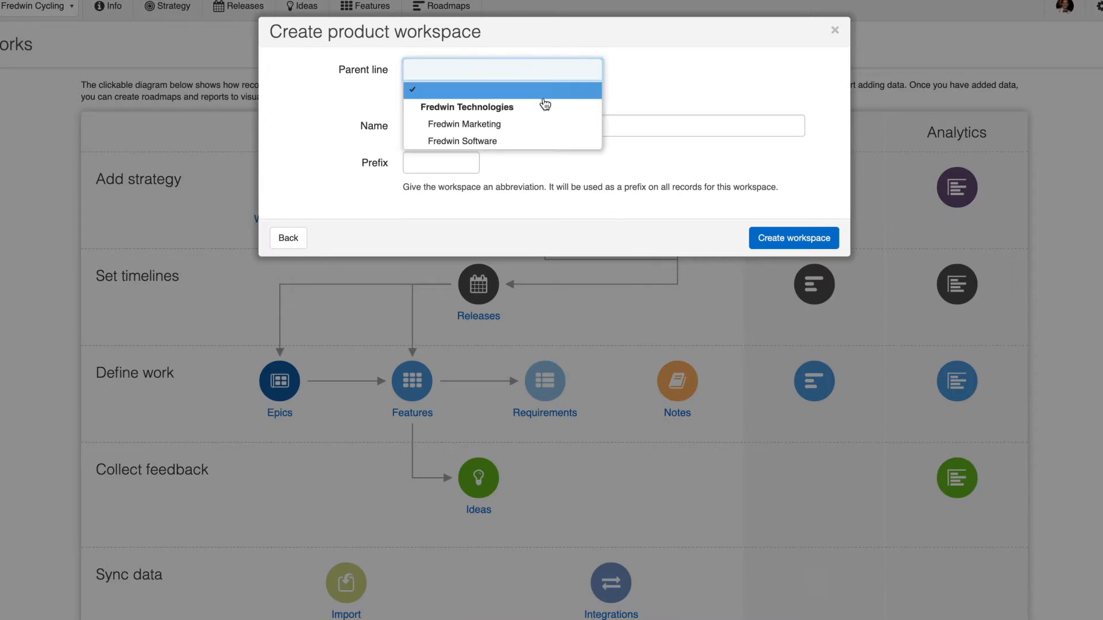
pyautogui.click(462, 140)
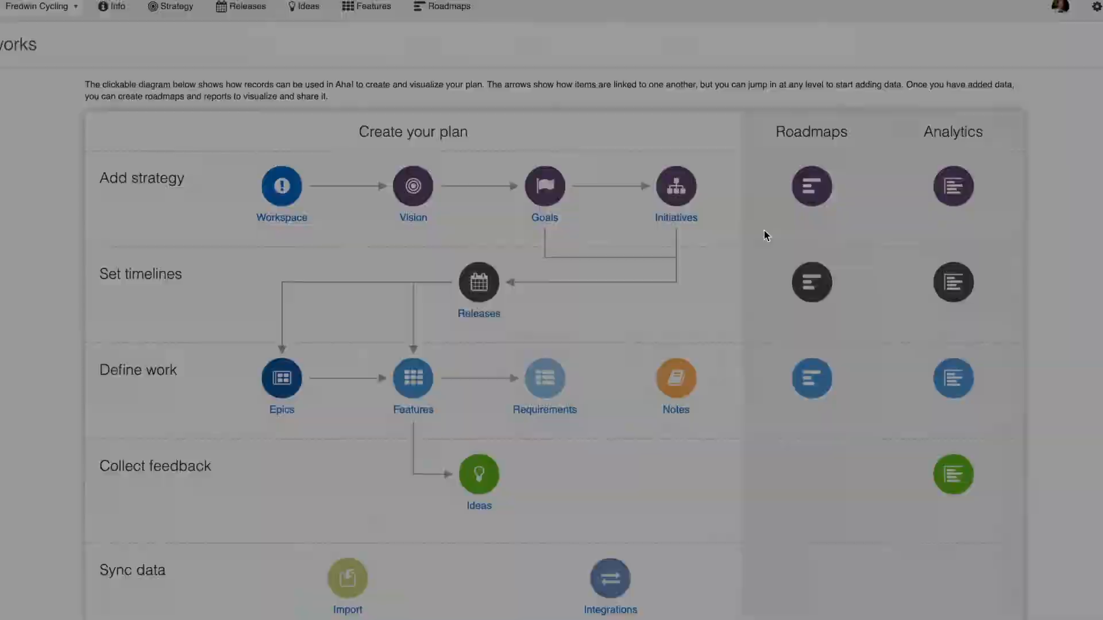
pyautogui.click(1091, 12)
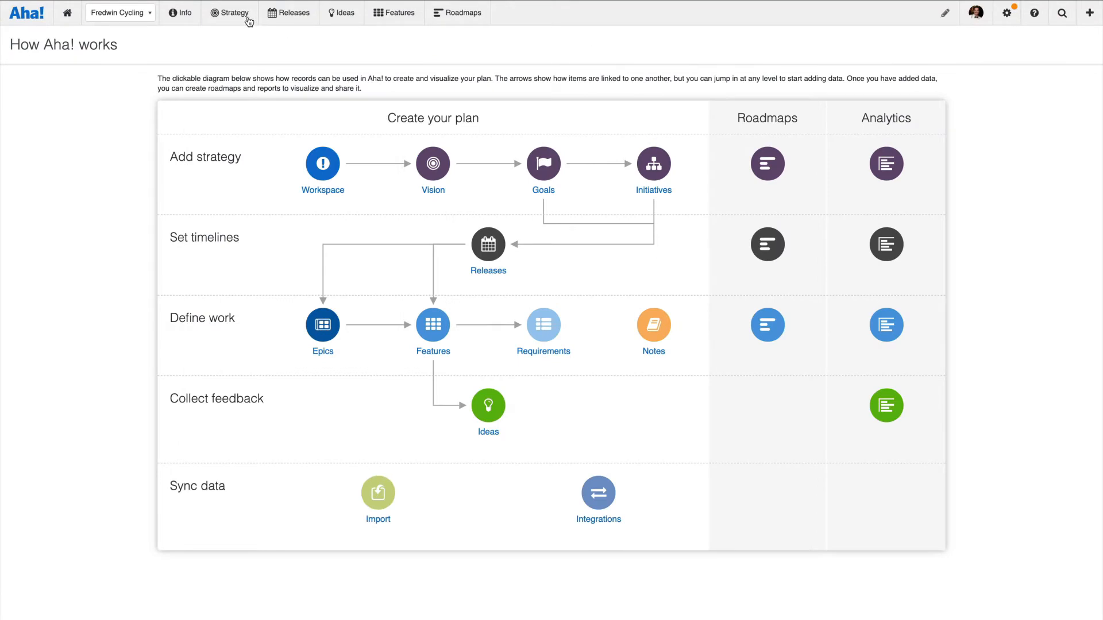
# - View the Strategic vision, Strategic models, and Fredwin Cycling Strategic positioning pages in turn
pyautogui.click(233, 13)
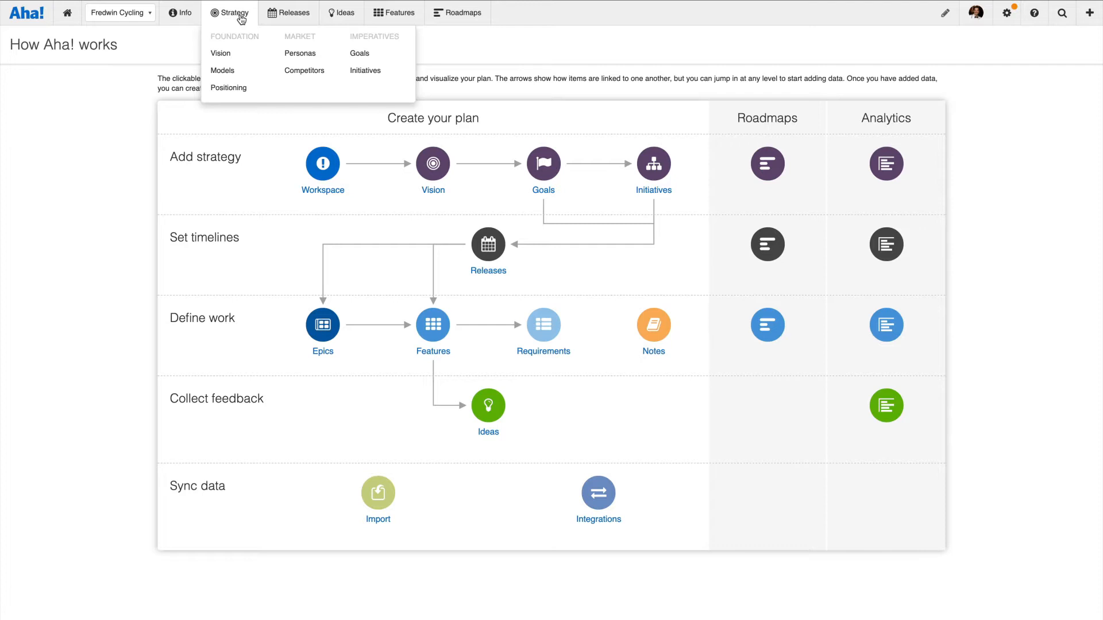
pyautogui.click(221, 53)
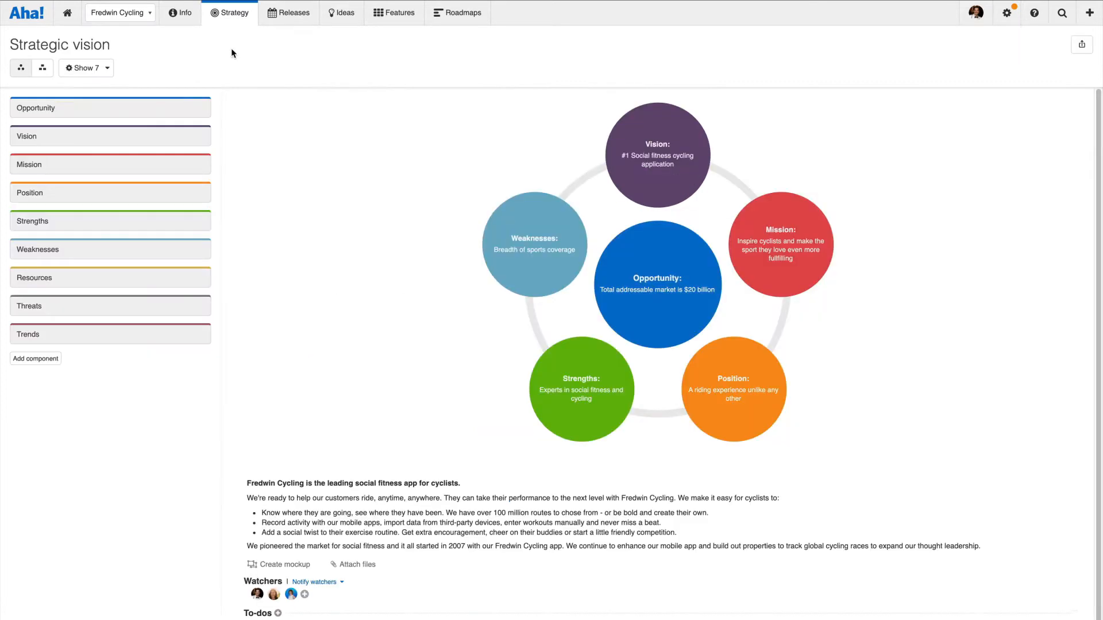
pyautogui.click(233, 12)
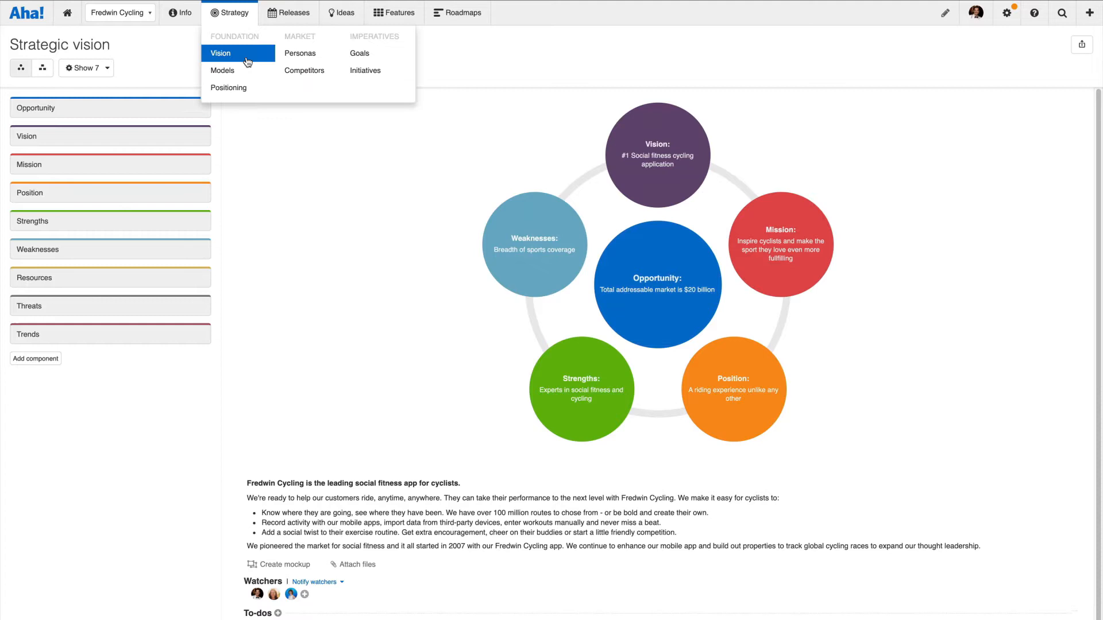
pyautogui.click(222, 70)
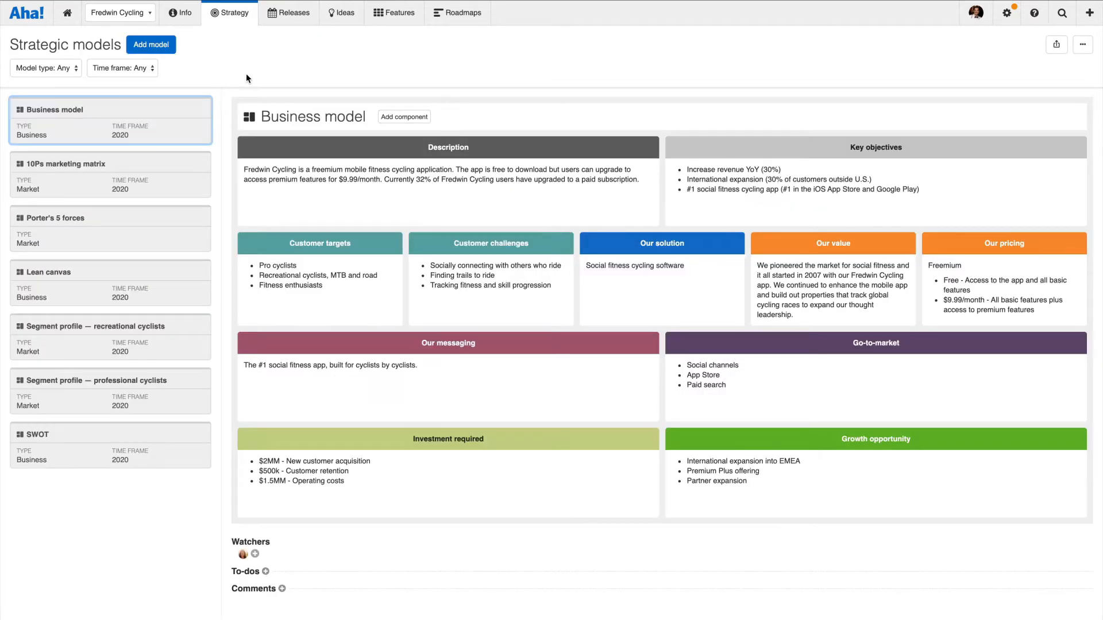
pyautogui.click(233, 13)
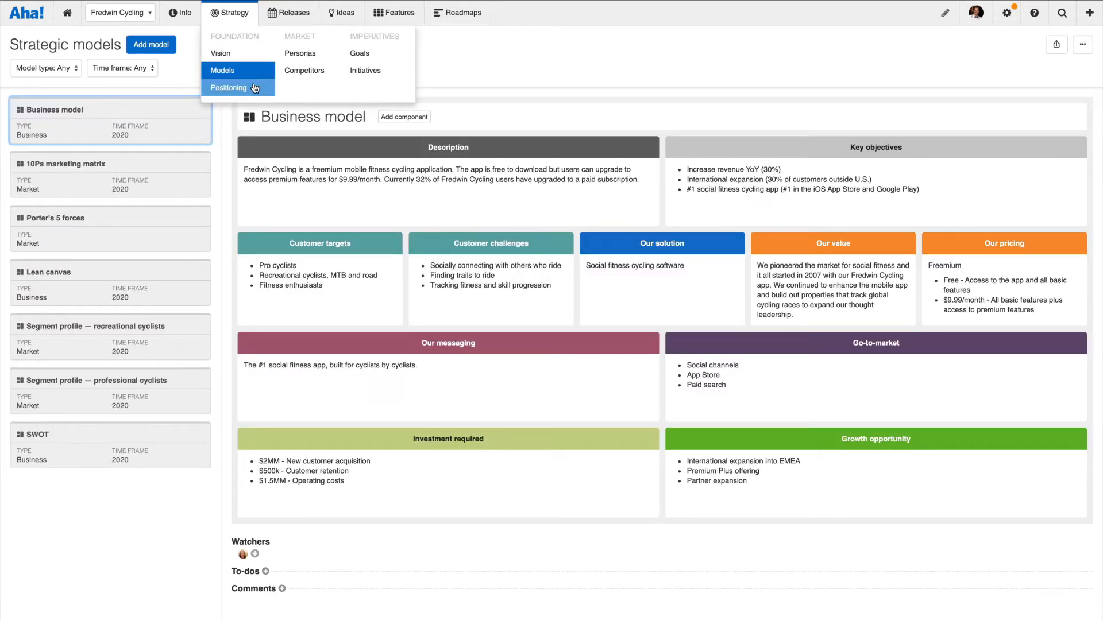
pyautogui.click(228, 87)
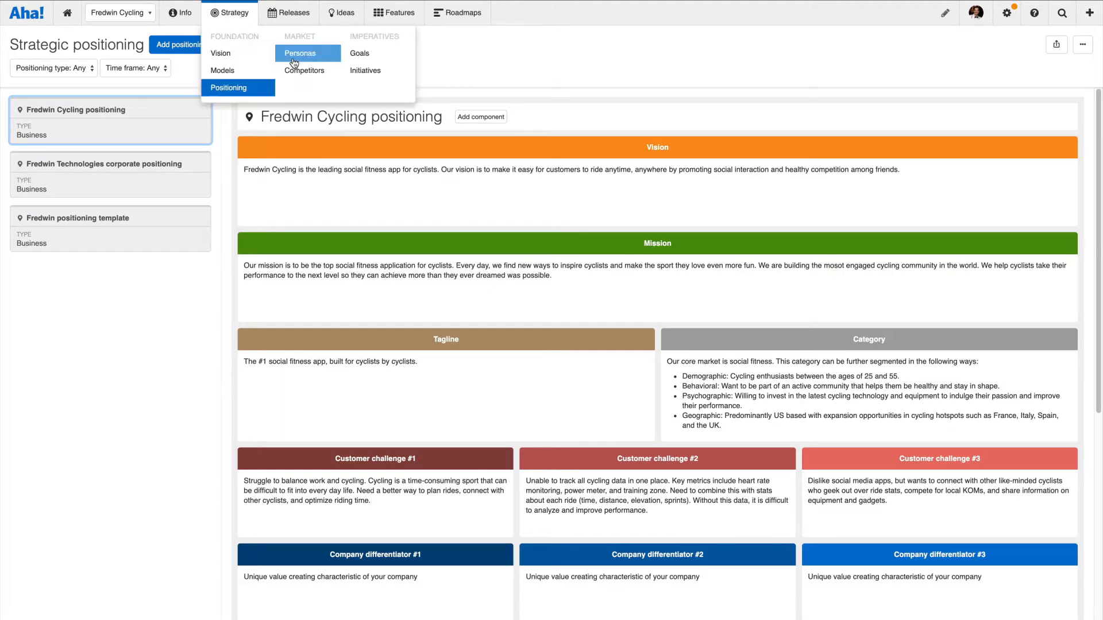
# - View the customer personas, competitor profiles, and the strategic goals value/effort chart in turn
pyautogui.click(300, 53)
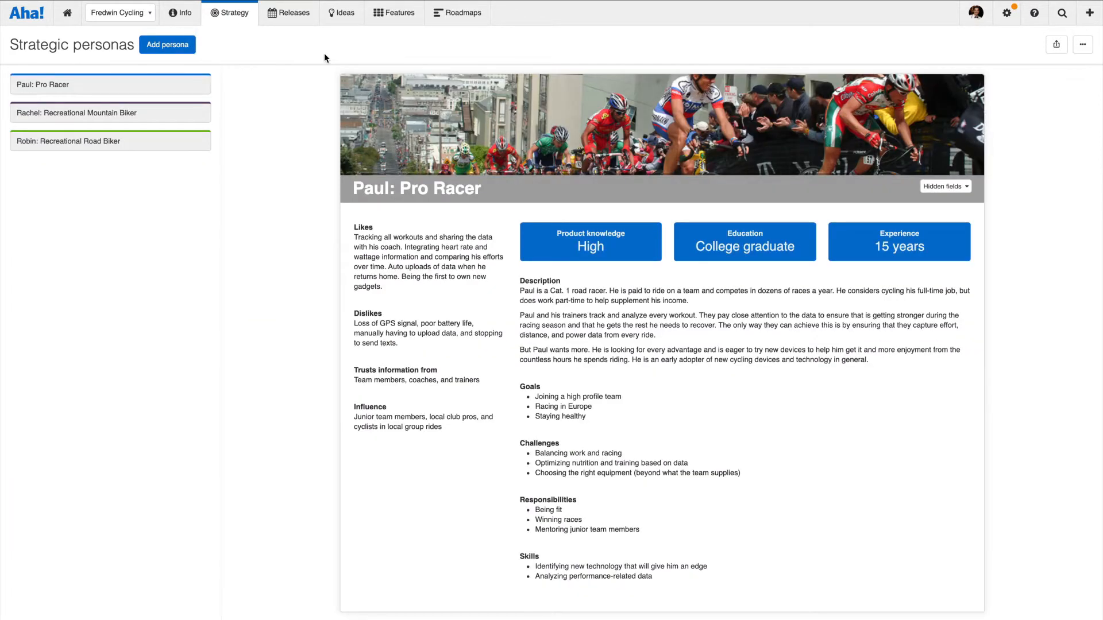
pyautogui.click(233, 13)
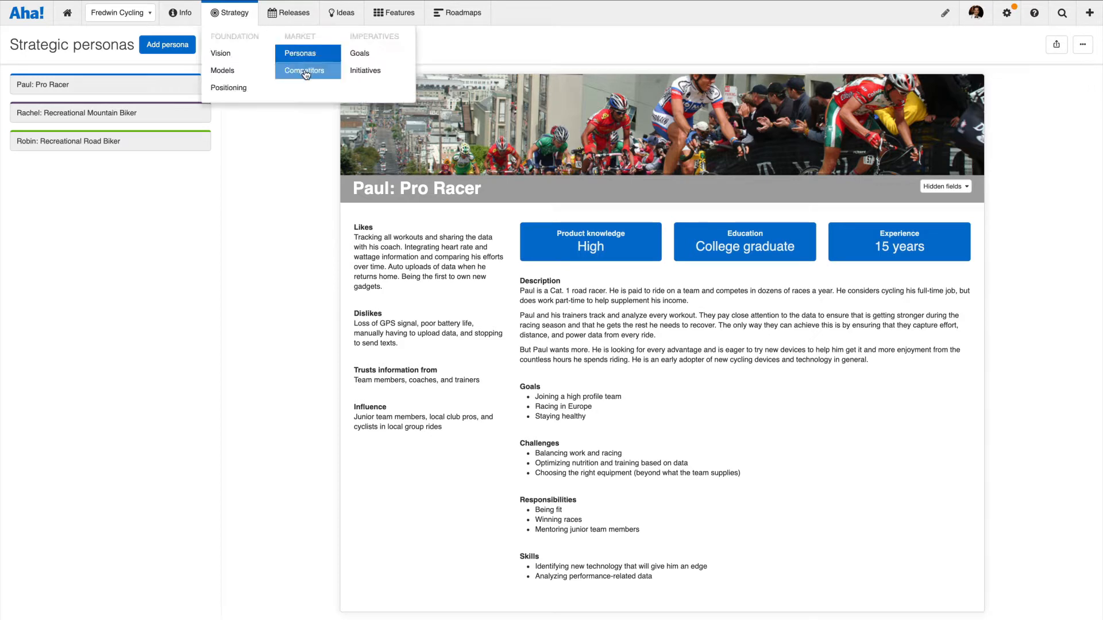
pyautogui.click(303, 70)
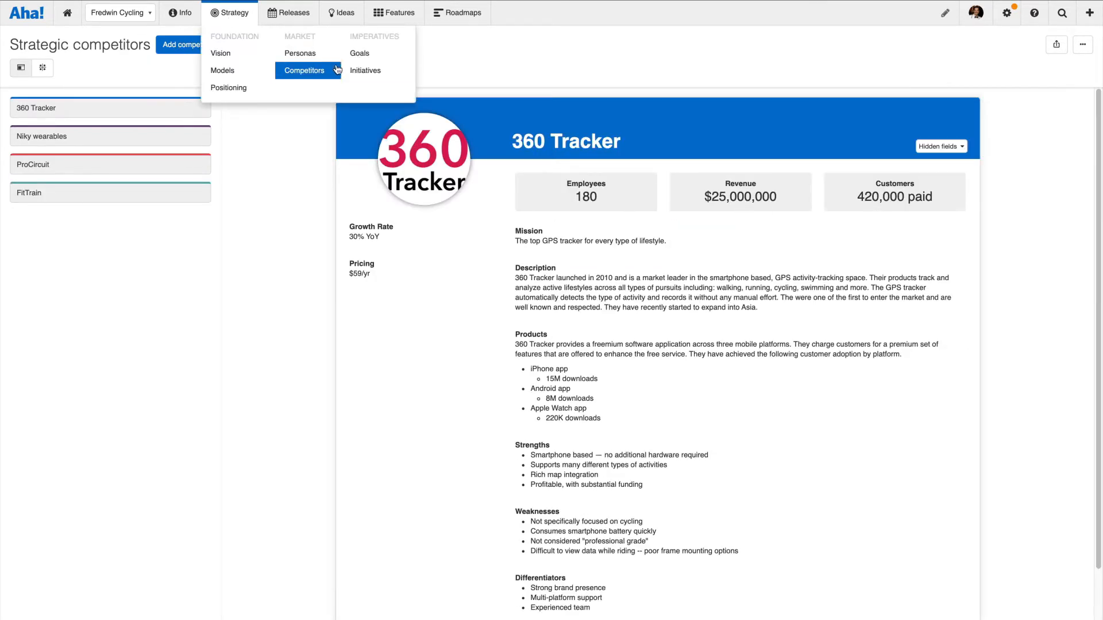
pyautogui.moveTo(360, 53)
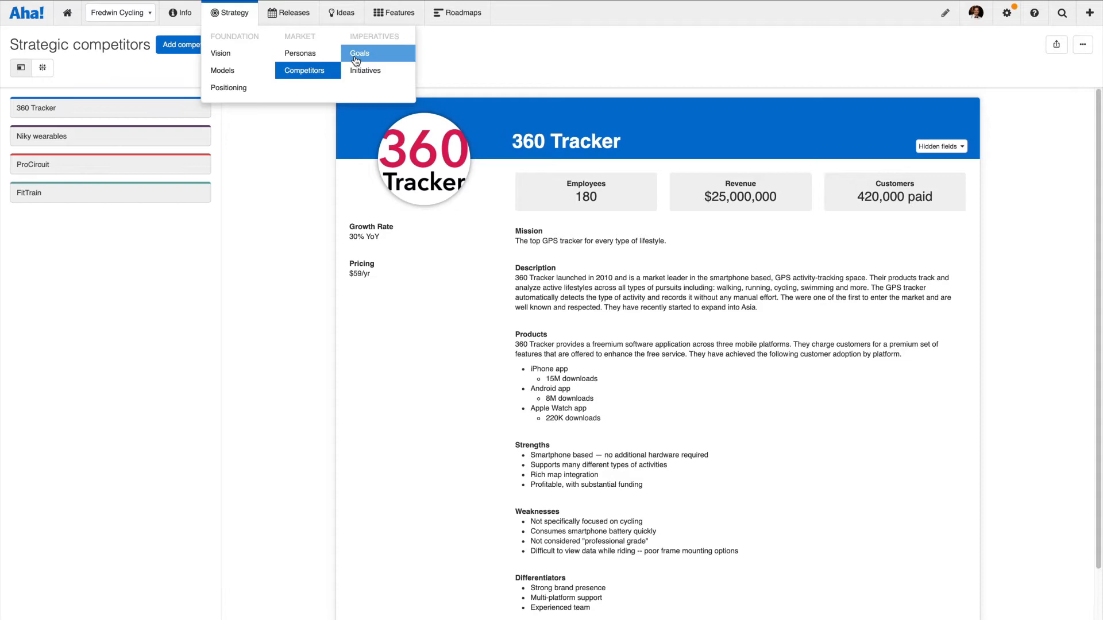
pyautogui.click(359, 53)
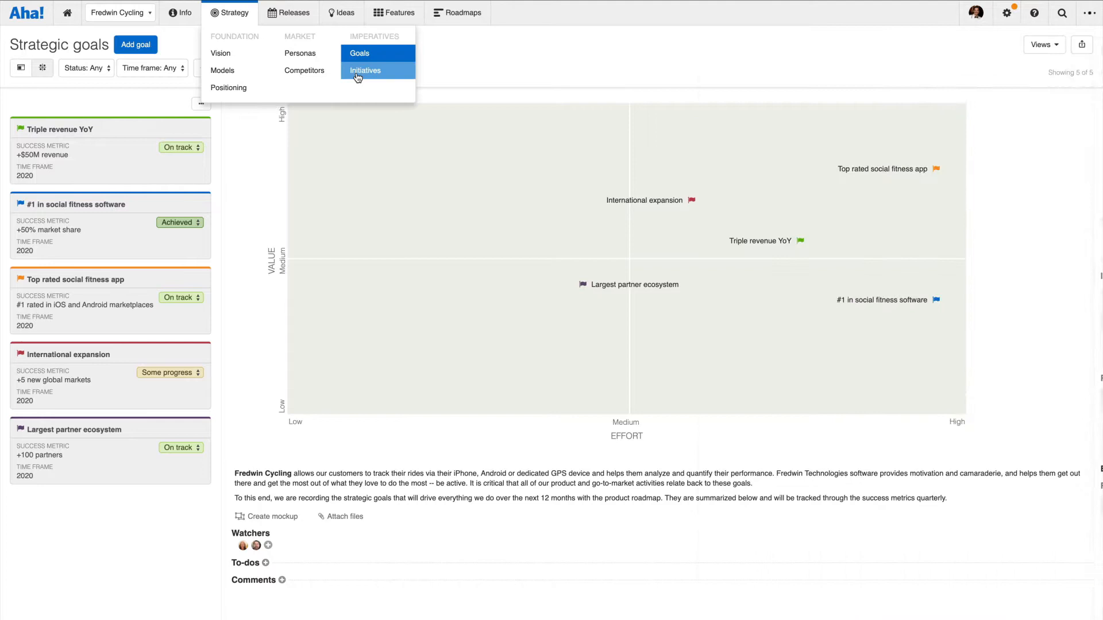
# - View the strategic initiatives chart, then switch to a releases view from the Releases menu
pyautogui.click(365, 70)
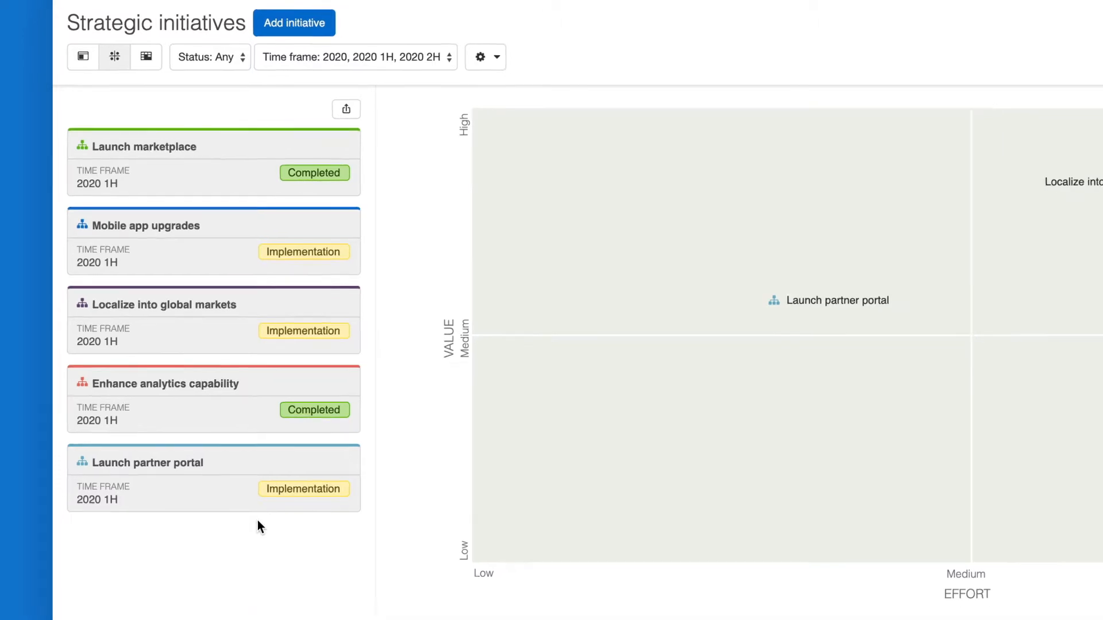
pyautogui.click(293, 13)
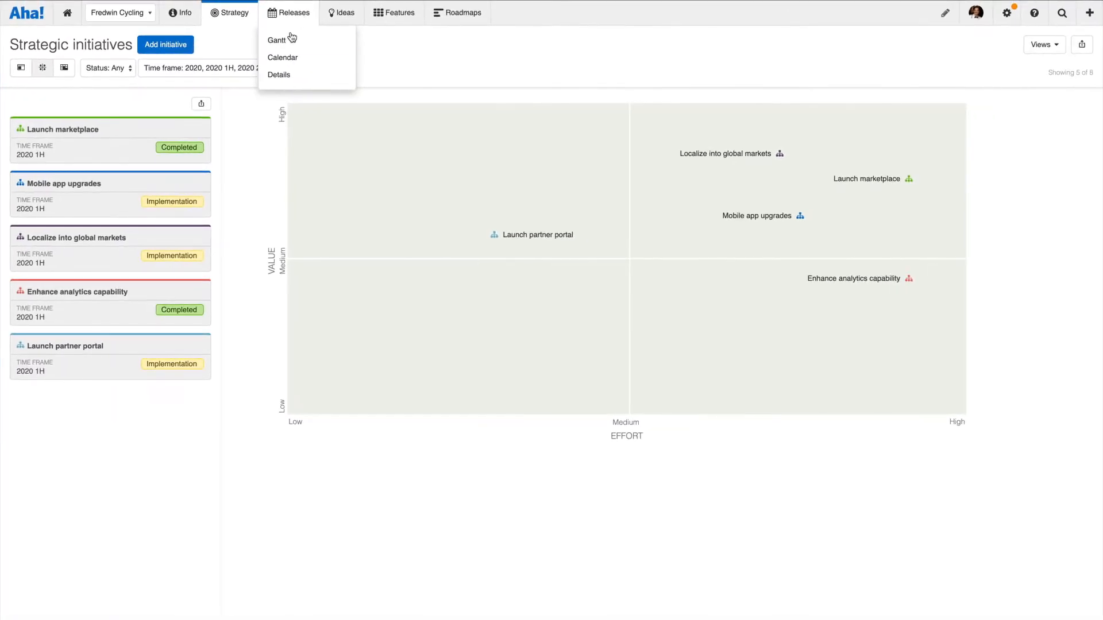
pyautogui.click(277, 39)
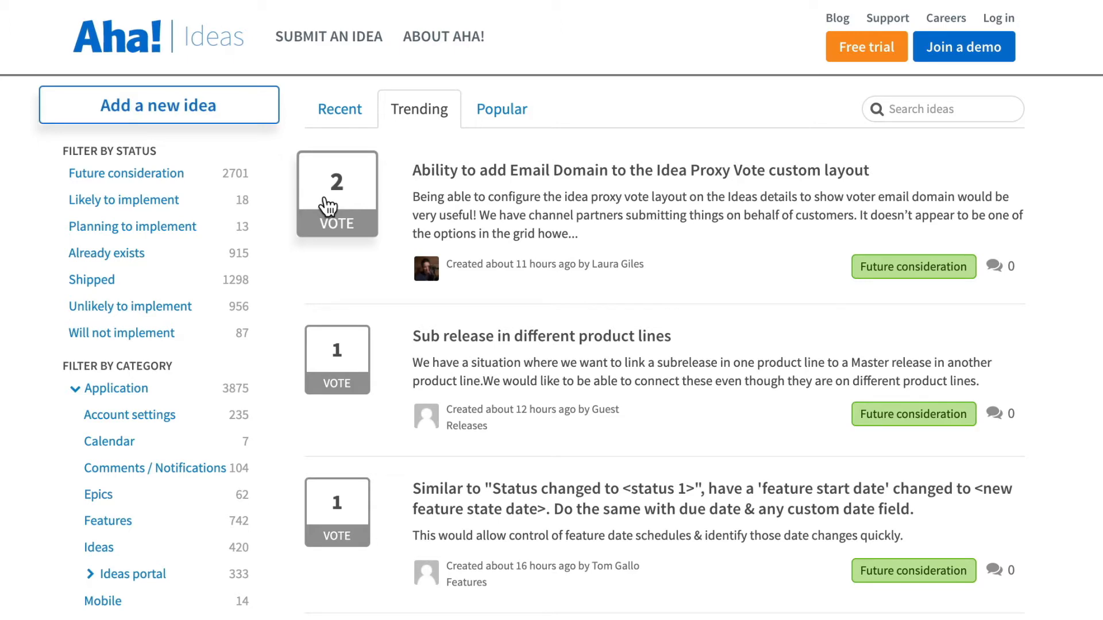
# - Scroll through the trending ideas list, then open the Ideas overview for the application workspace
pyautogui.scroll(-3)
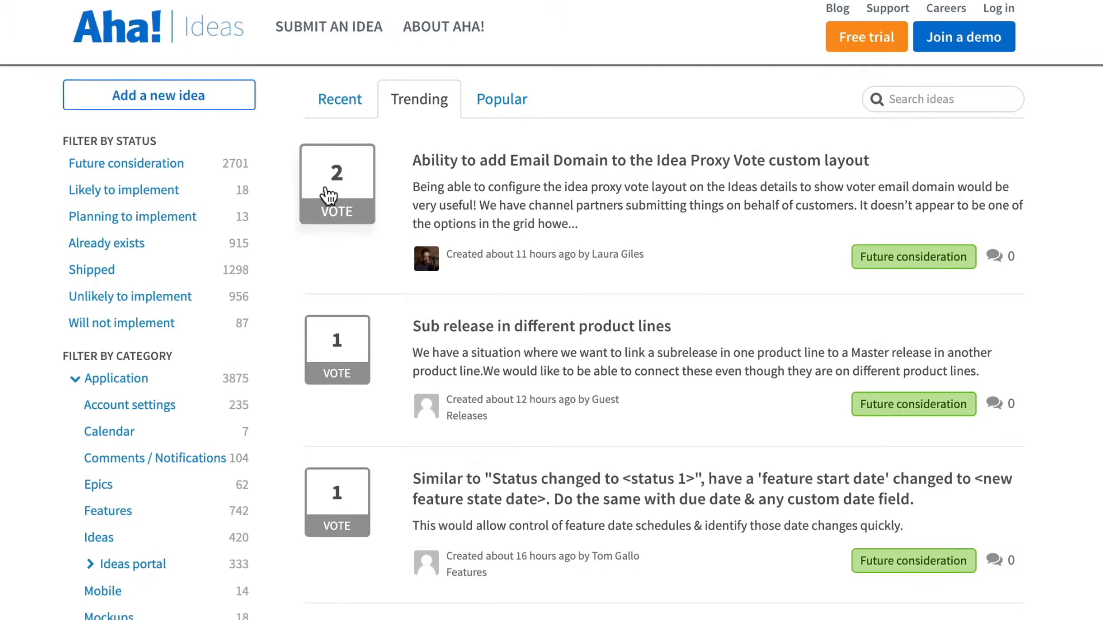
pyautogui.scroll(-3)
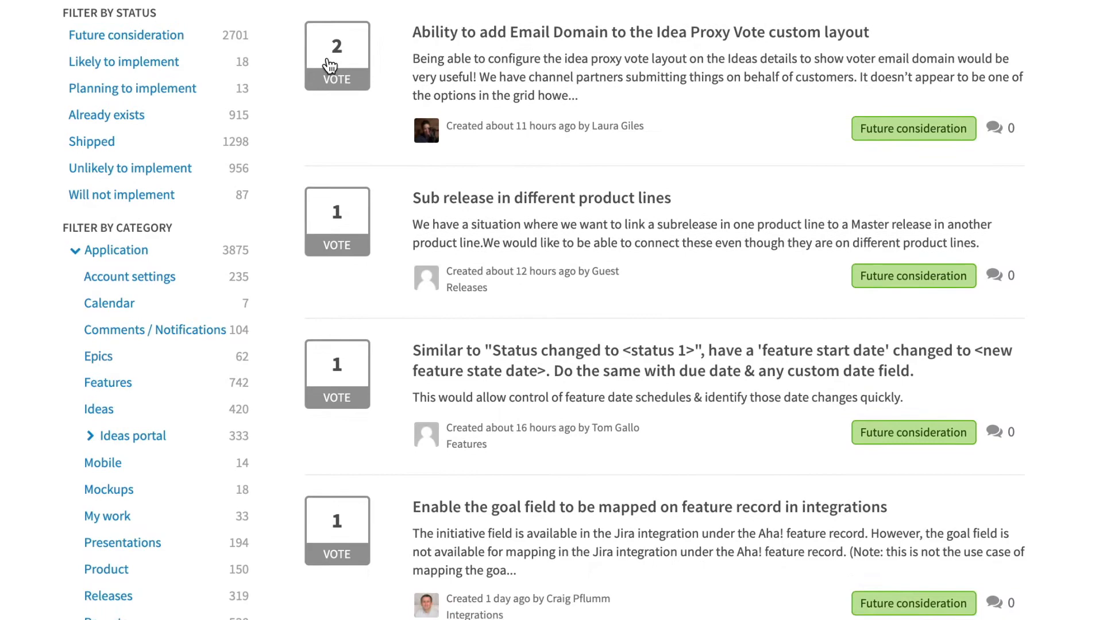
pyautogui.scroll(-3)
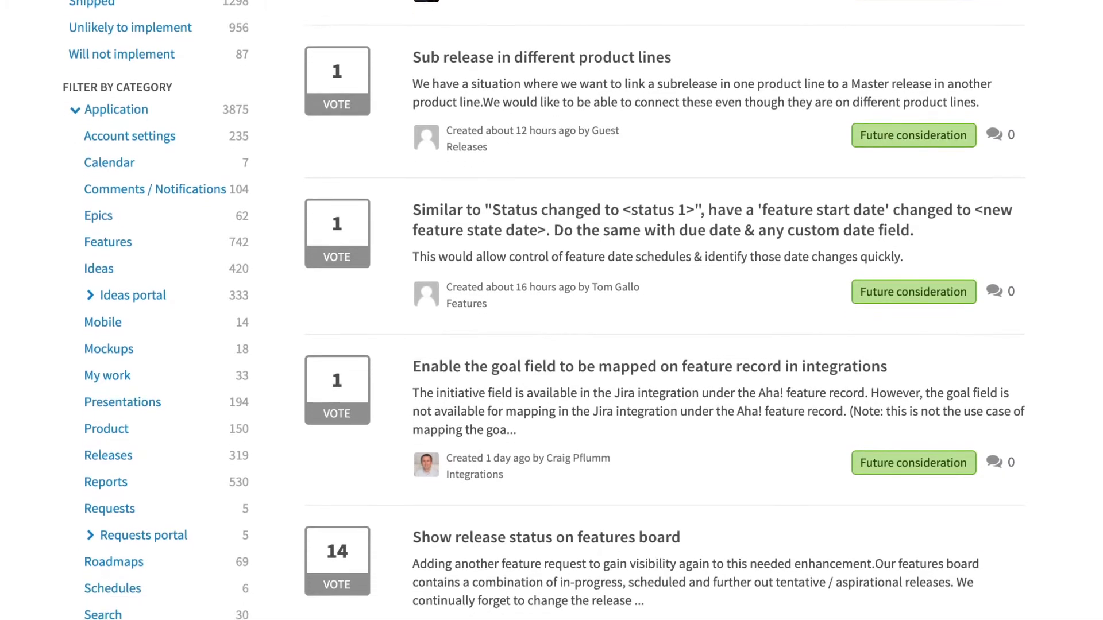
pyautogui.scroll(-3)
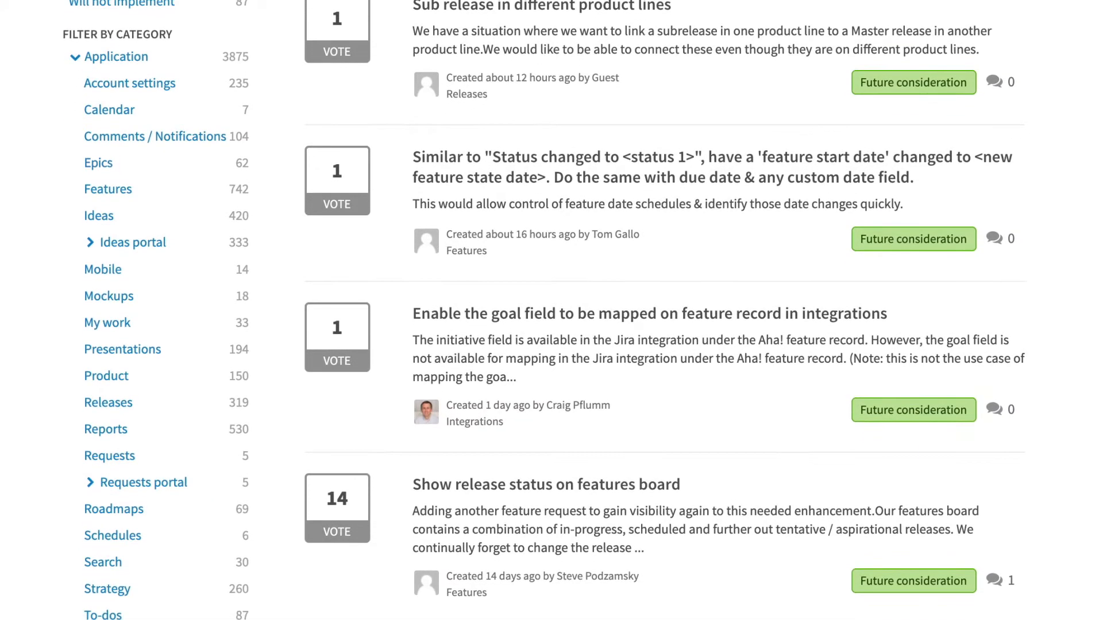
pyautogui.click(342, 12)
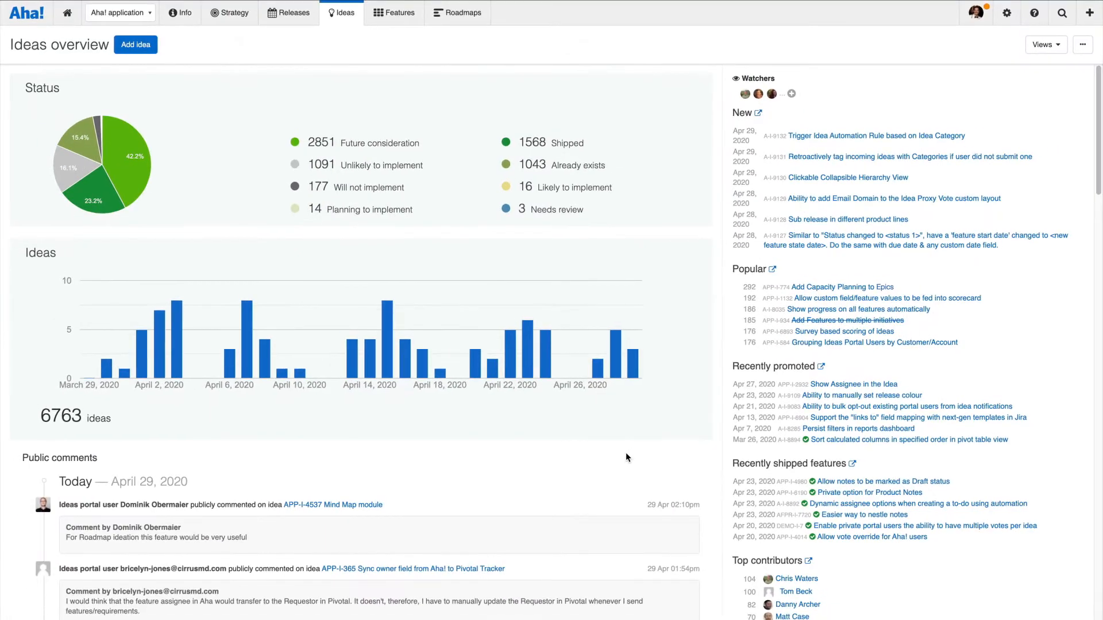
pyautogui.moveTo(844, 331)
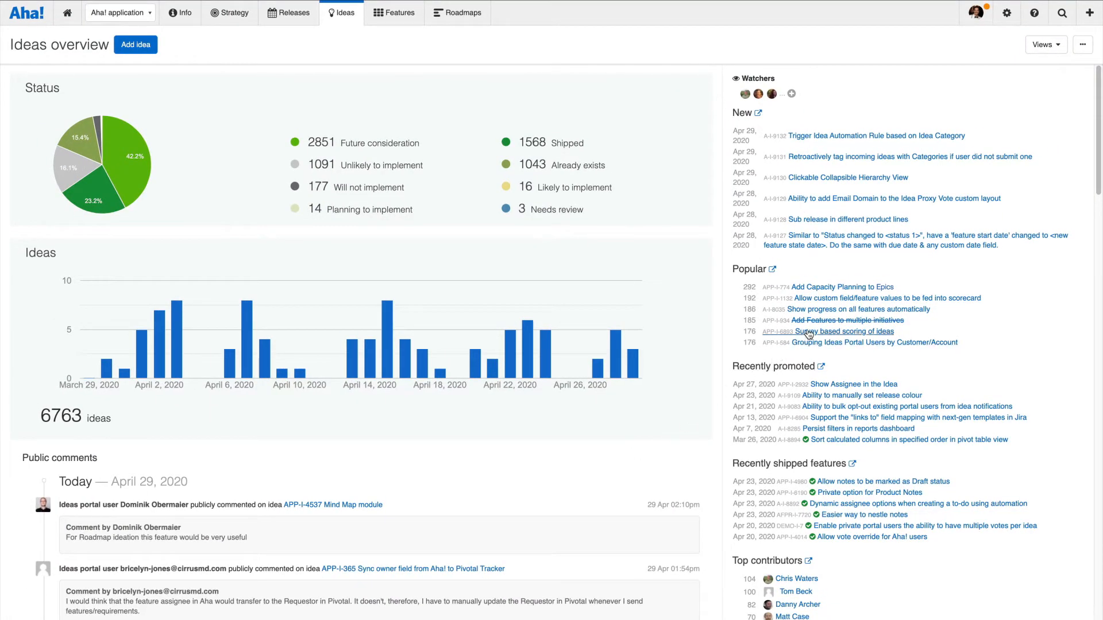
# - Open the Survey based scoring of ideas record, review its promote options, and choose Promote to Feature
pyautogui.click(834, 331)
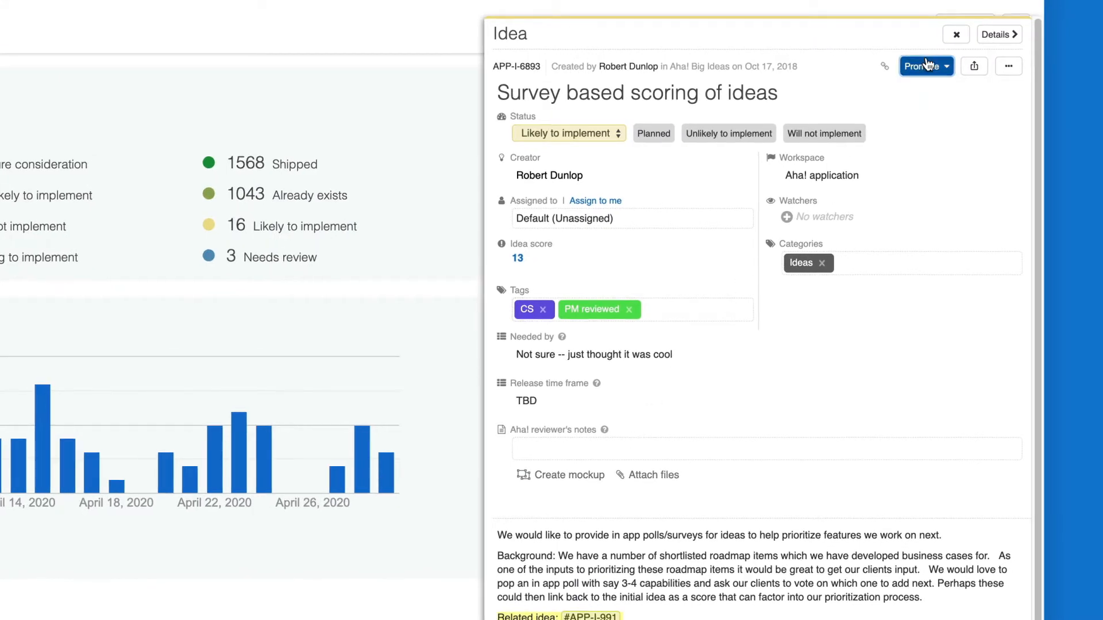
pyautogui.click(922, 66)
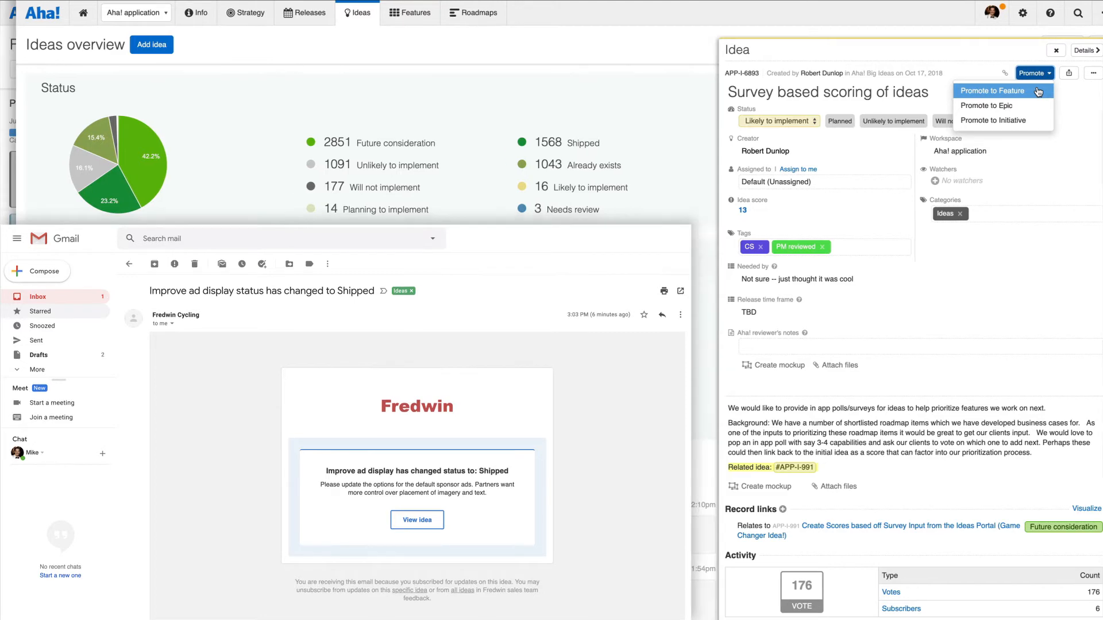
pyautogui.click(419, 12)
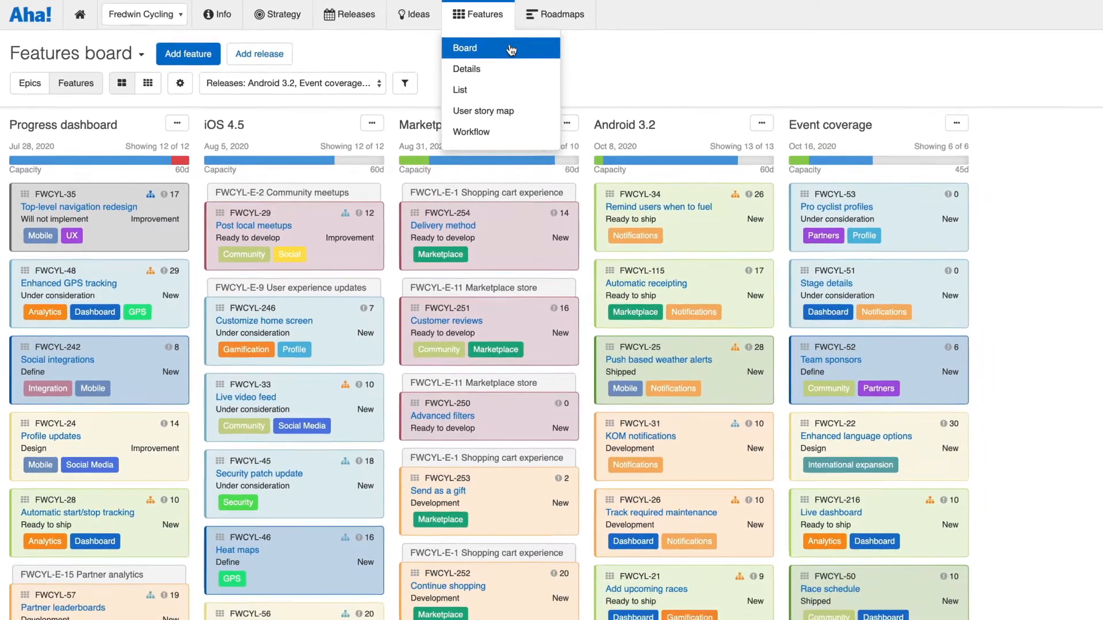
# - Open the Post local meetups card on the features board and bring up the scorecard behind its score of 12
pyautogui.click(464, 48)
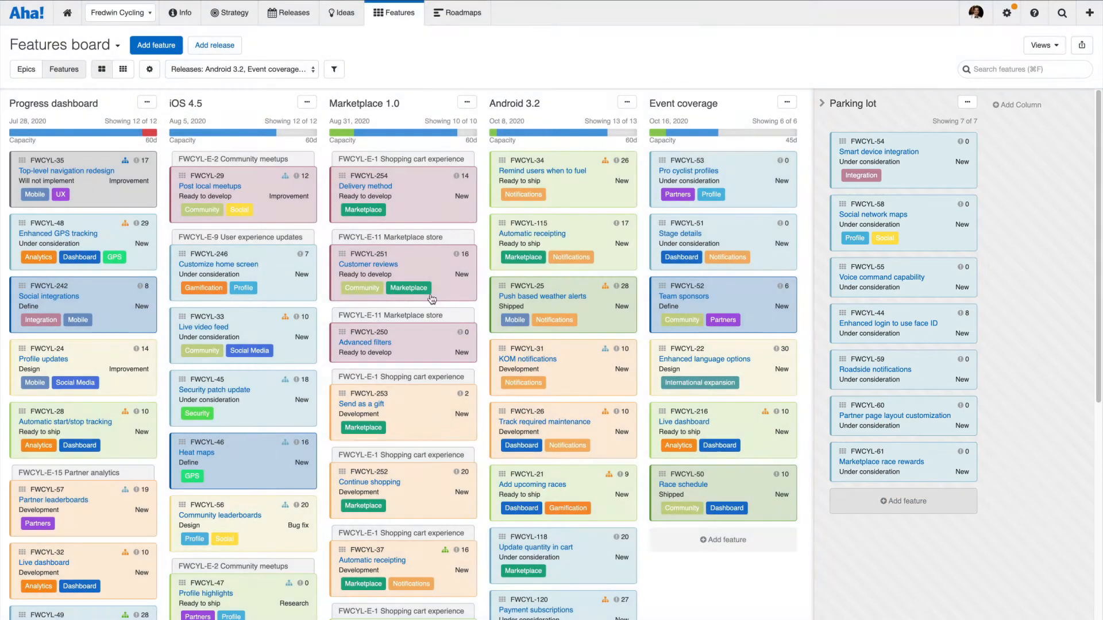
pyautogui.click(209, 186)
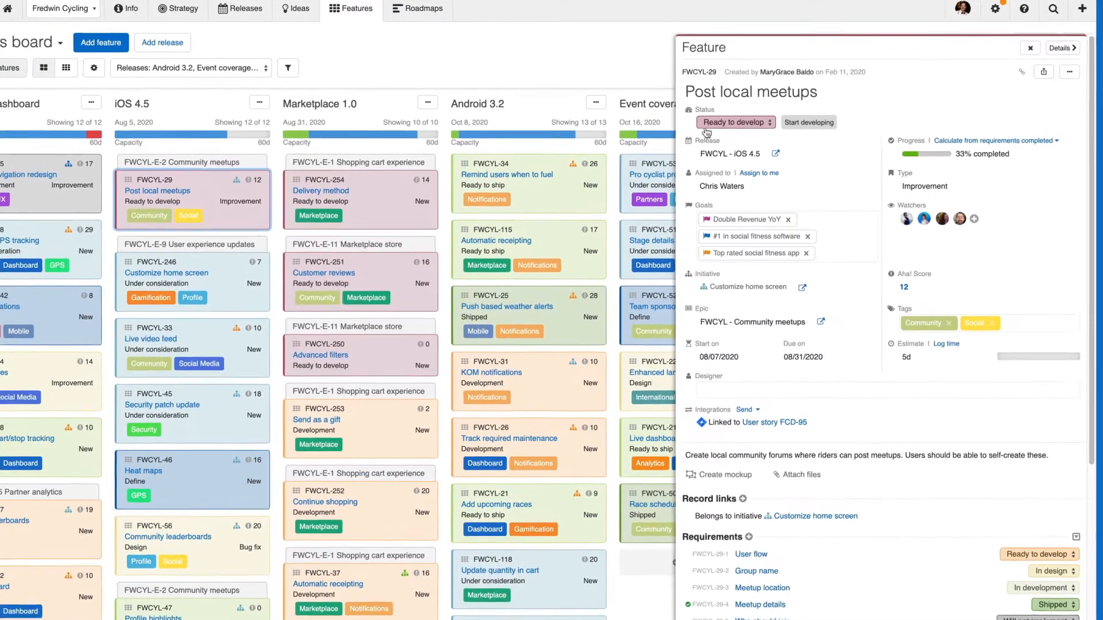
pyautogui.click(734, 122)
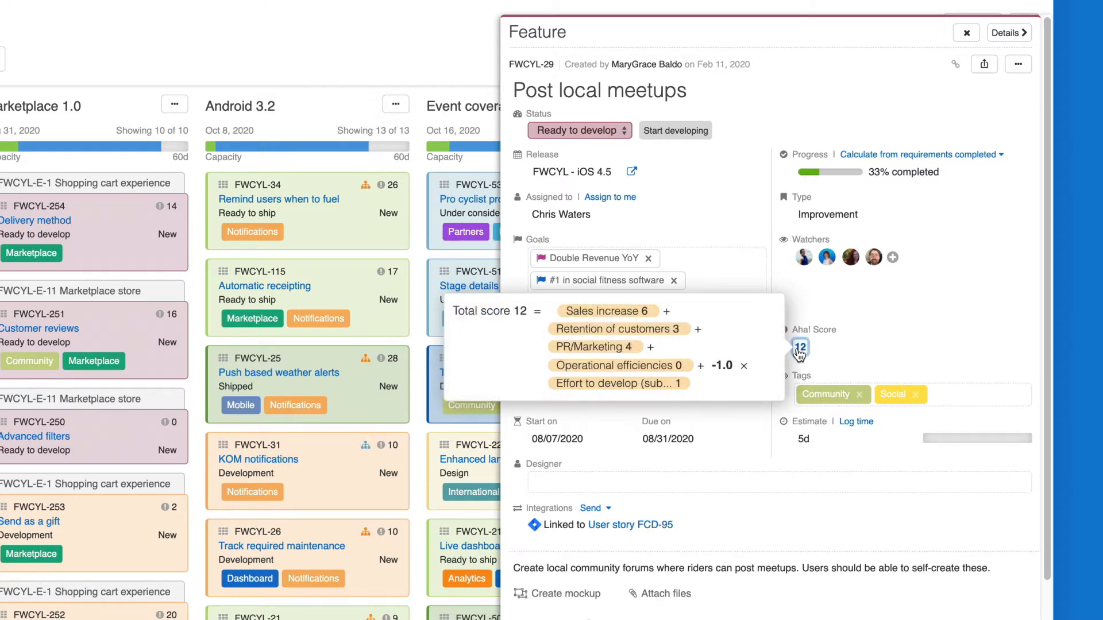
pyautogui.click(800, 346)
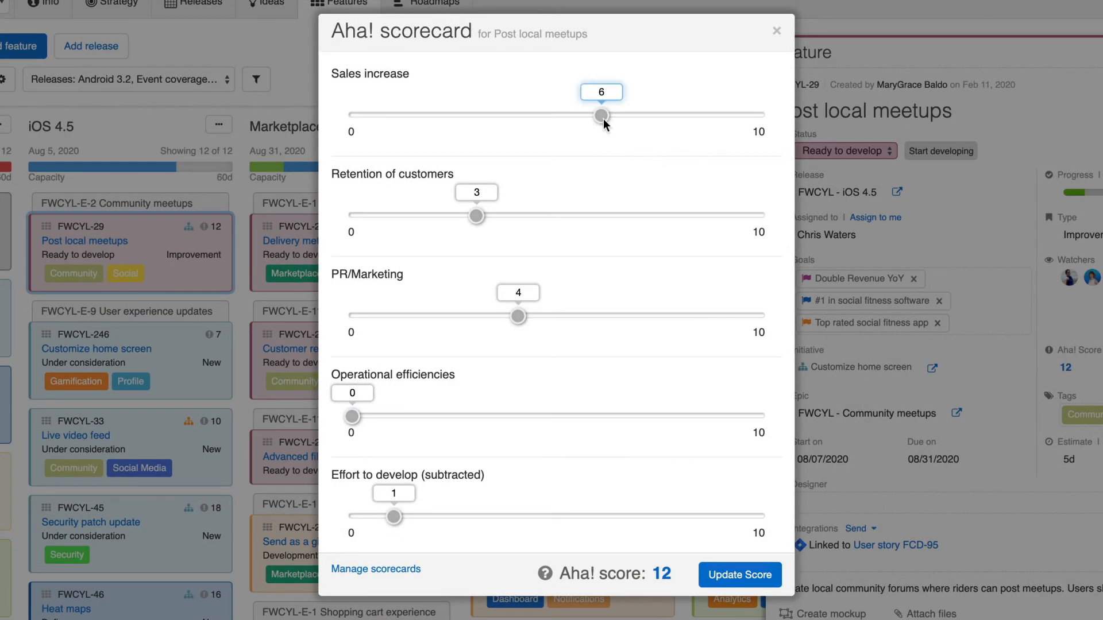
# - Set Sales increase to 3 and Retention of customers to 6, then update the score (still 12)
pyautogui.moveTo(601, 115); pyautogui.dragTo(477, 115)
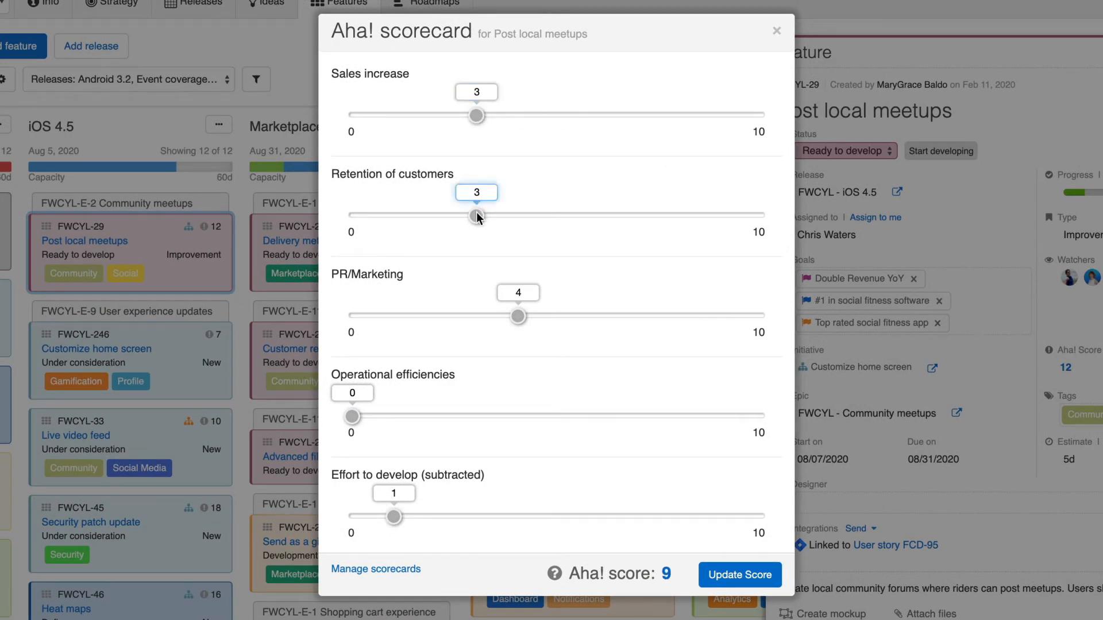
pyautogui.moveTo(476, 215); pyautogui.dragTo(600, 215)
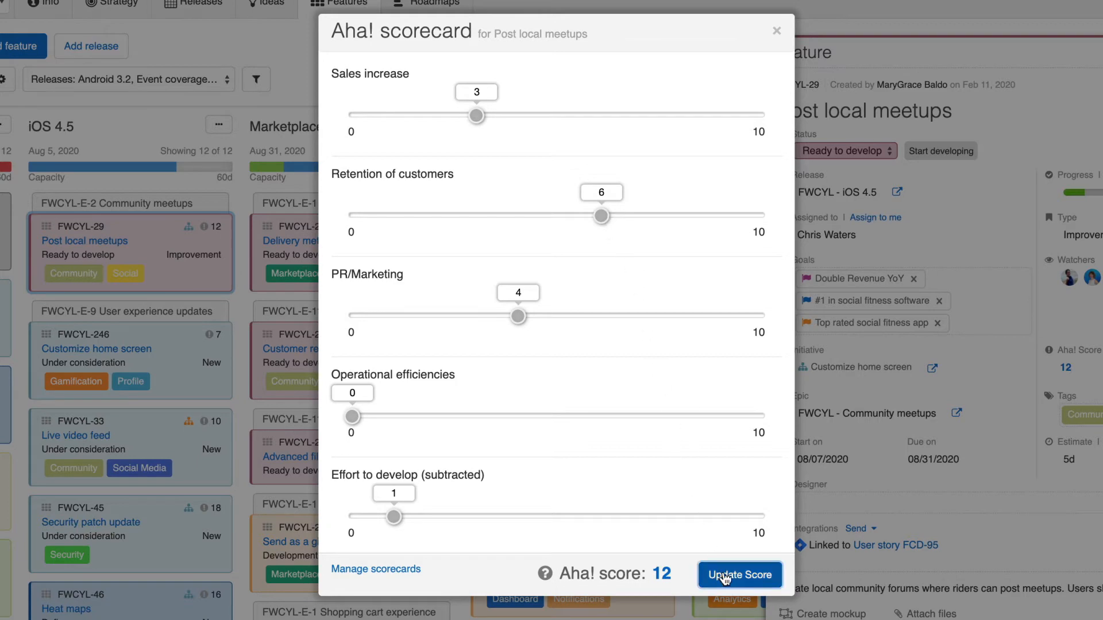
pyautogui.click(738, 574)
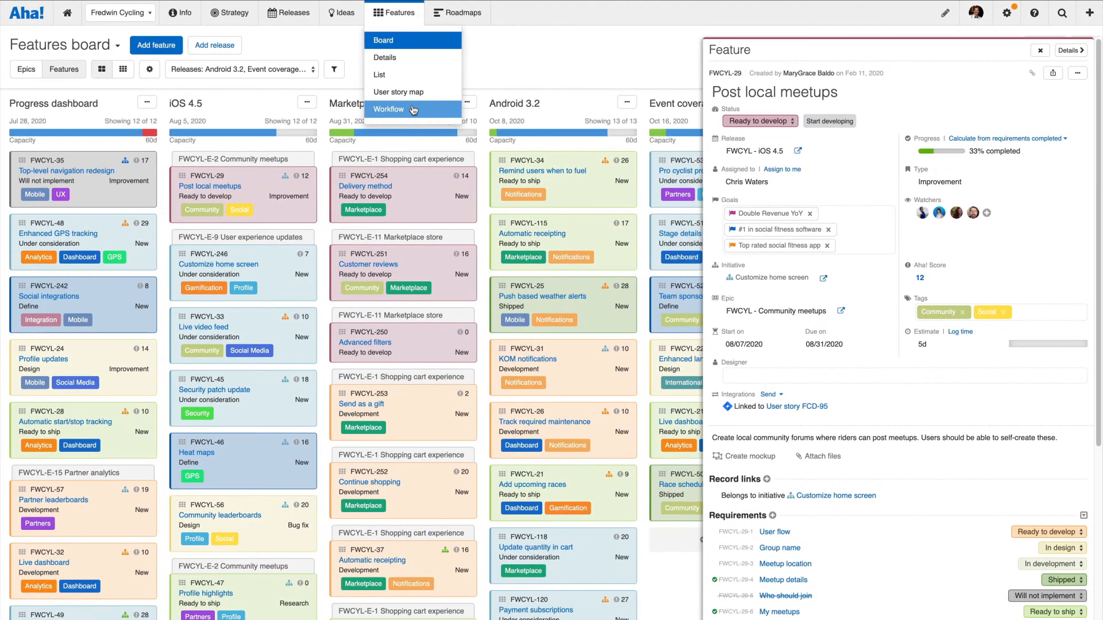
# - Switch to the features workflow board grouped by assignee, then reveal the Roadmaps menu
pyautogui.click(390, 109)
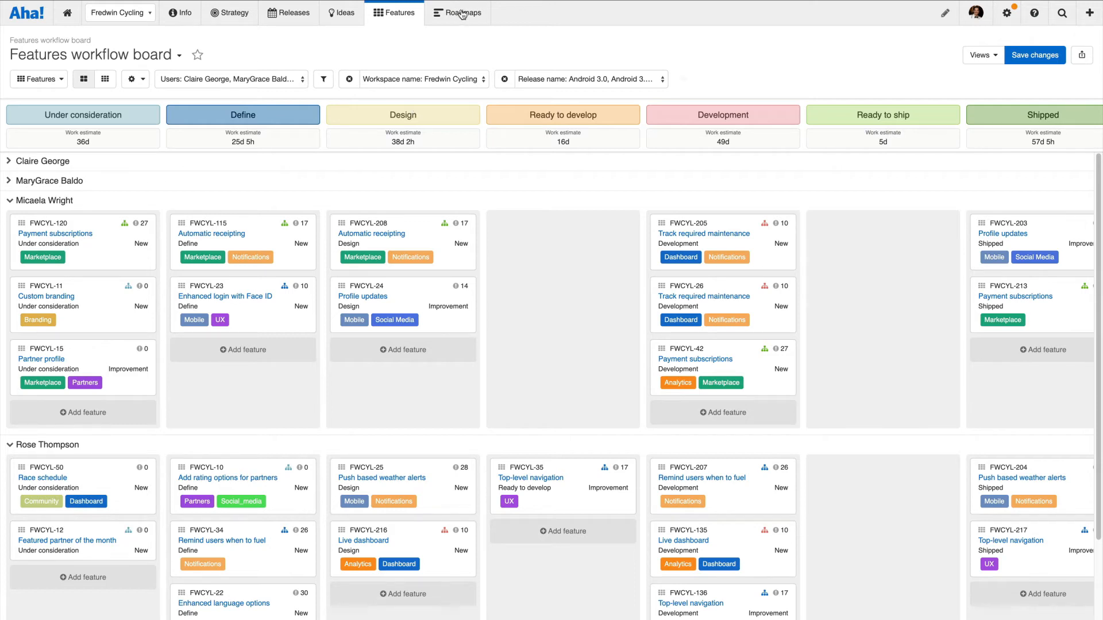
pyautogui.click(458, 13)
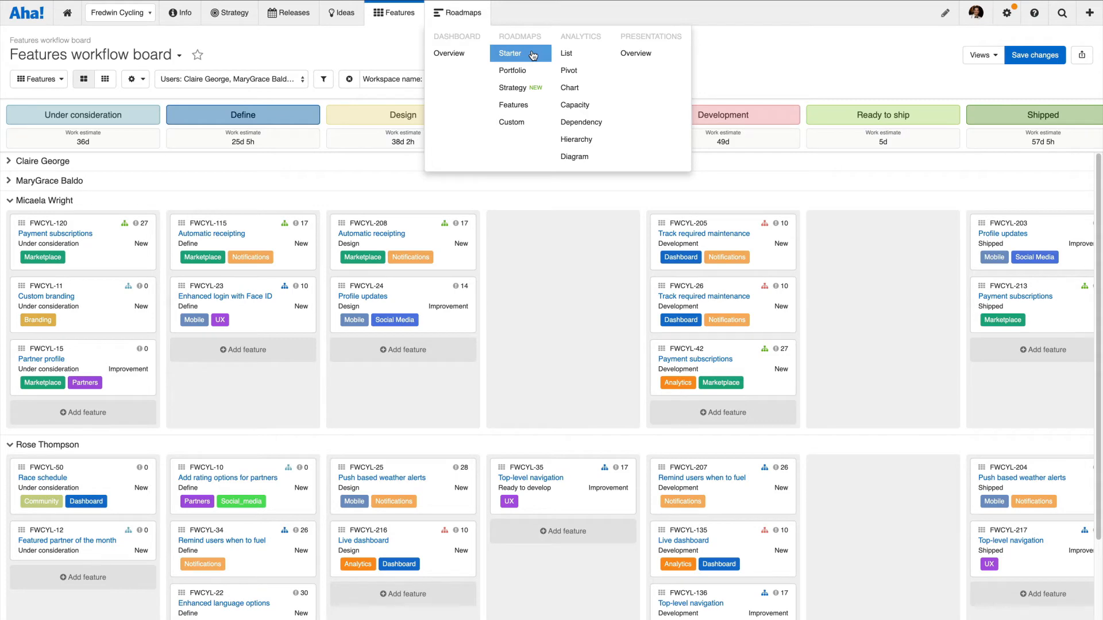
# - Add a 'Social integrations' feature to the starter roadmap, then customize the features roadmap display
pyautogui.click(510, 53)
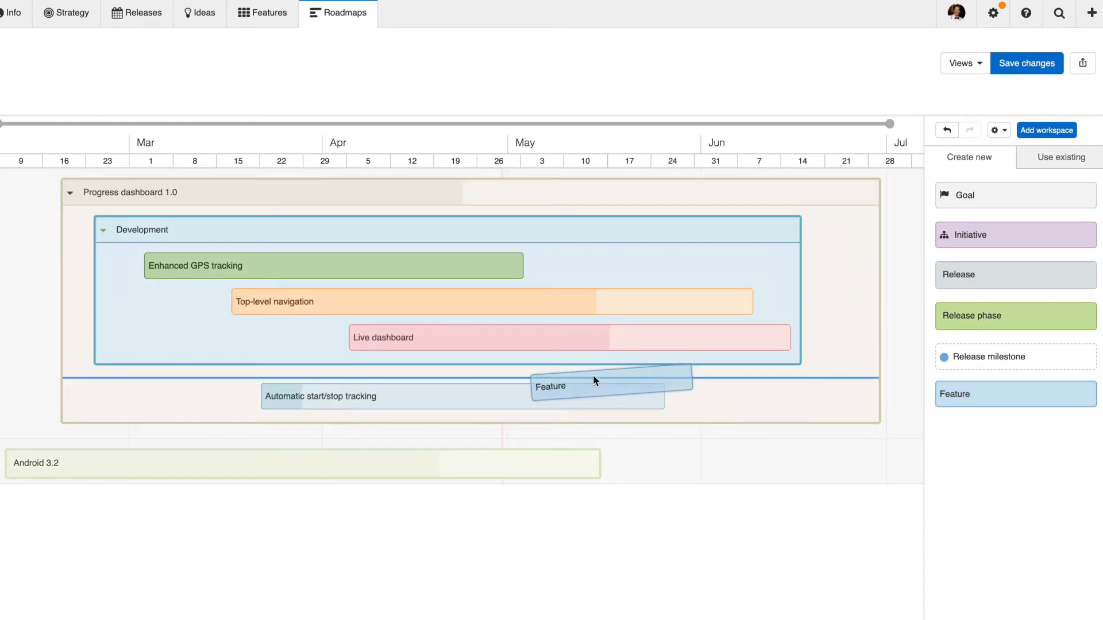
pyautogui.write('Social integrations')
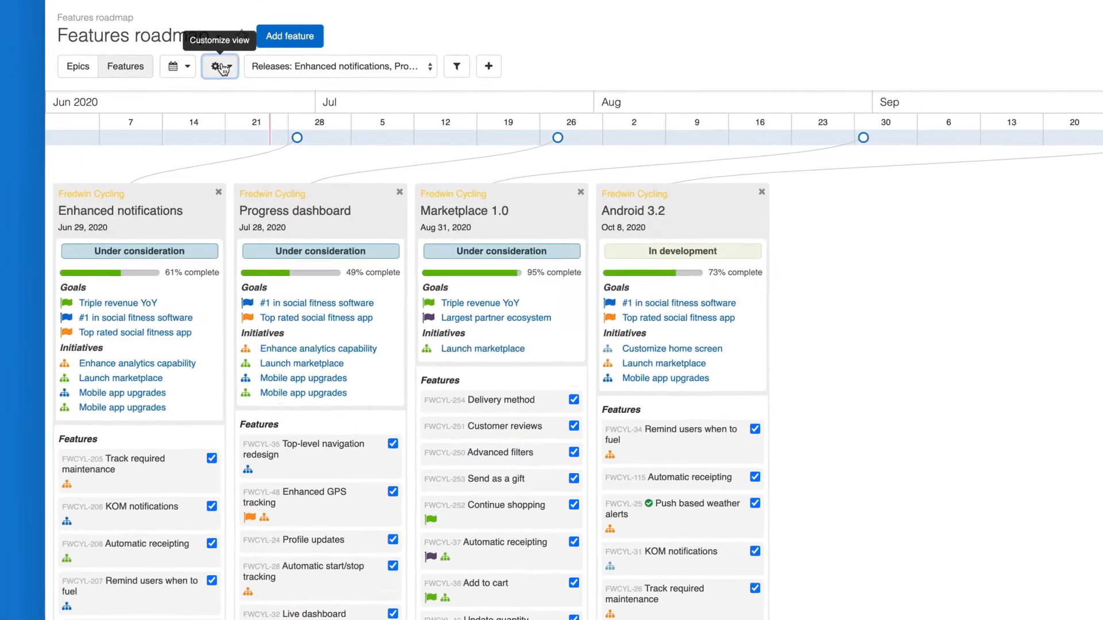
pyautogui.click(214, 66)
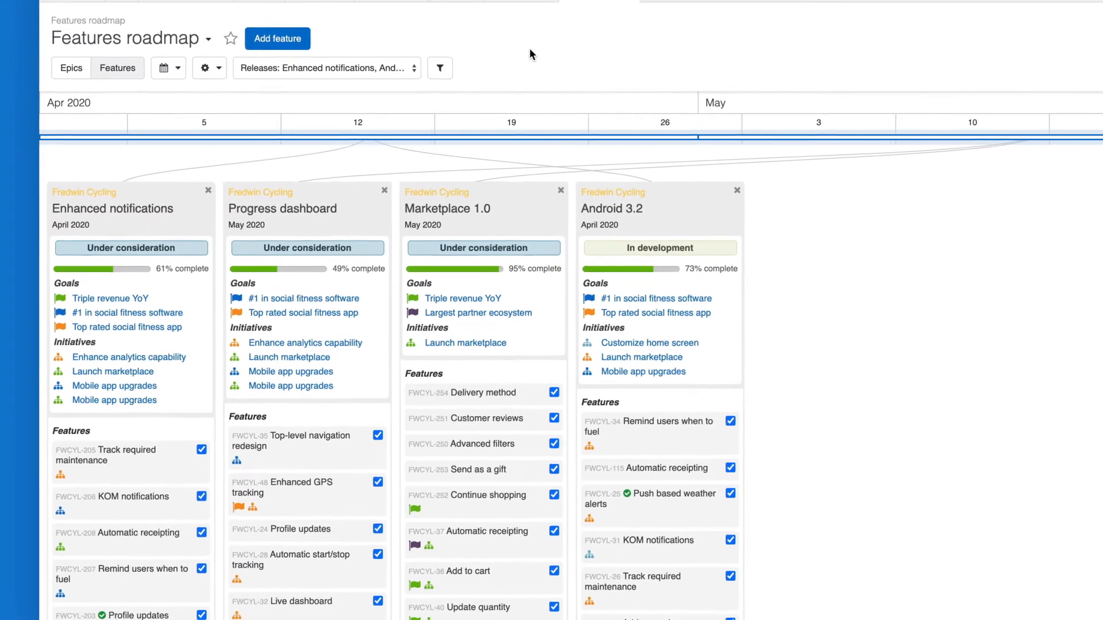
# - View the list report of goals and initiatives, then the ideas-by-category pivot table and its customize options
pyautogui.click(457, 13)
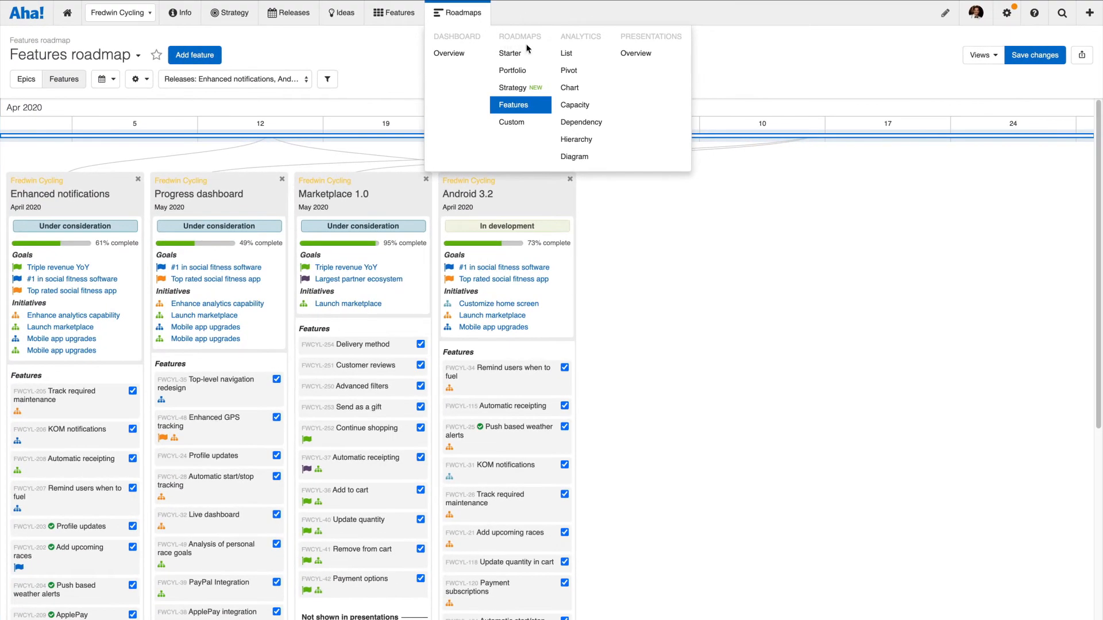
pyautogui.click(566, 54)
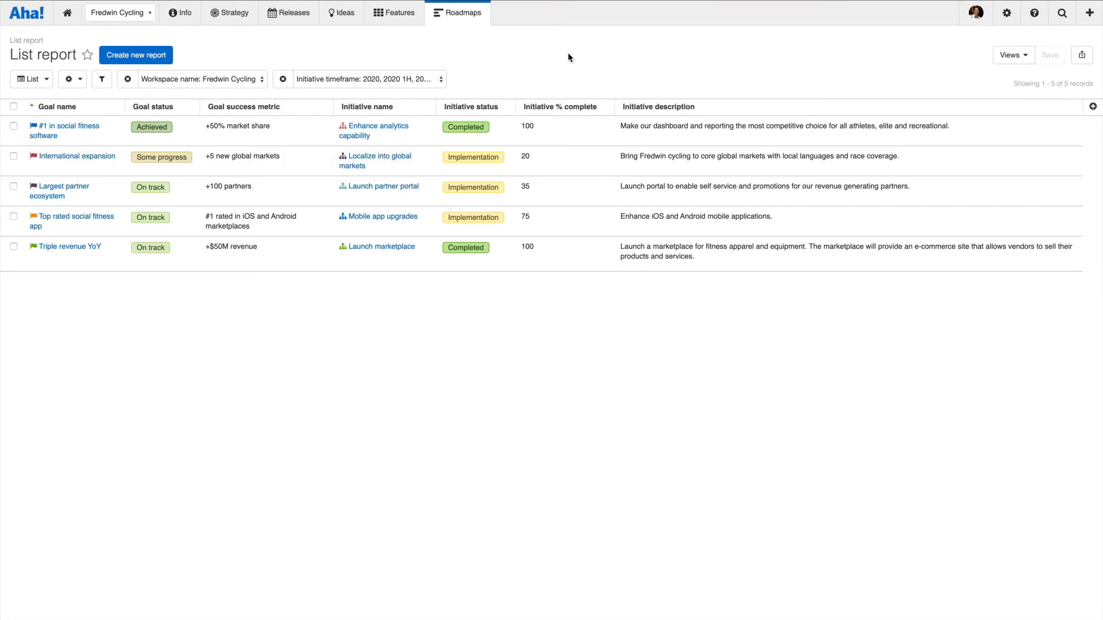
pyautogui.moveTo(471, 28)
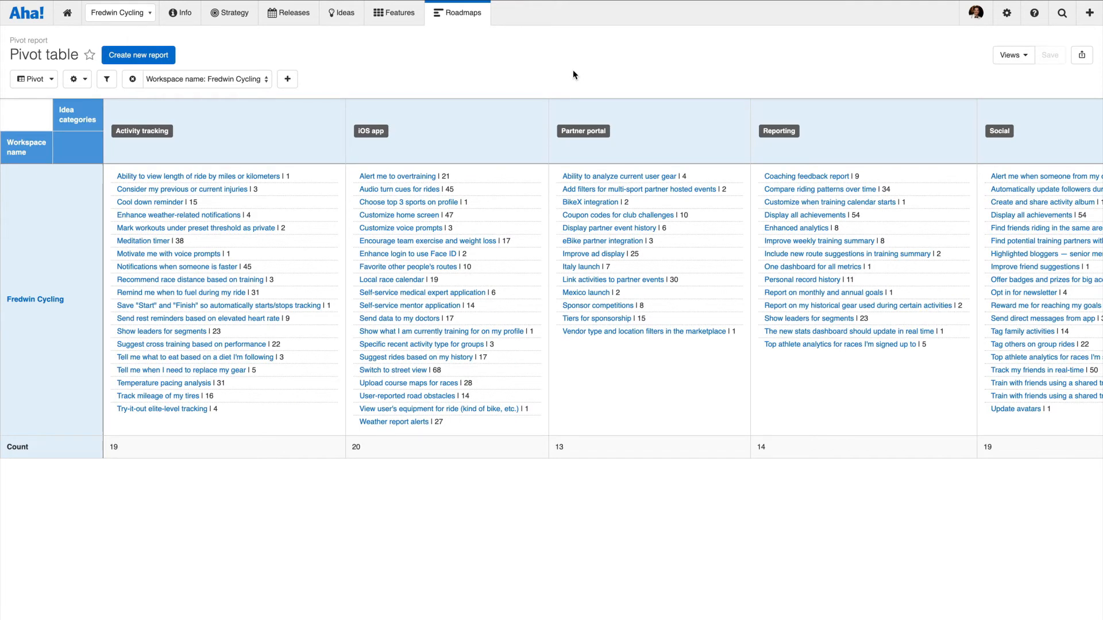
pyautogui.click(74, 79)
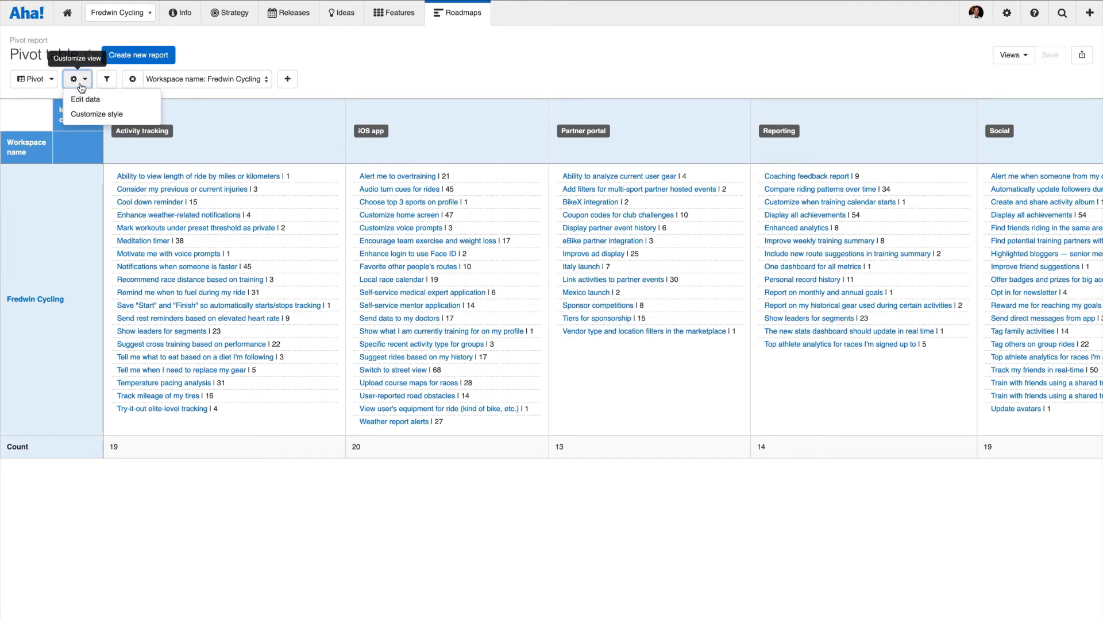
pyautogui.click(84, 99)
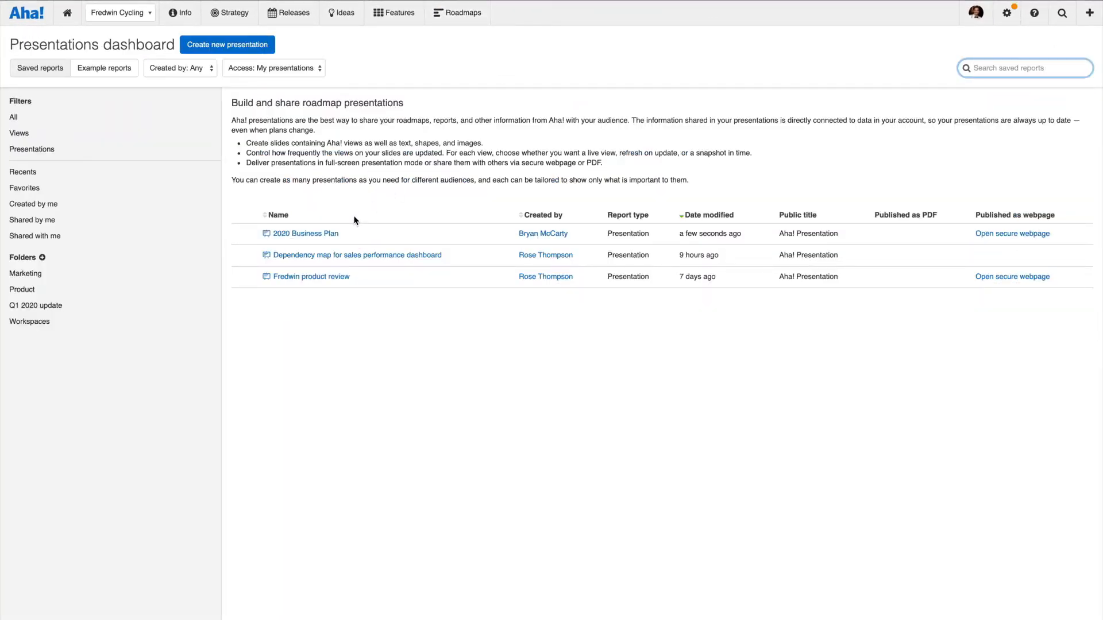
# - Open the 2020 Business Plan presentation, then move on to the account integrations settings
pyautogui.click(306, 233)
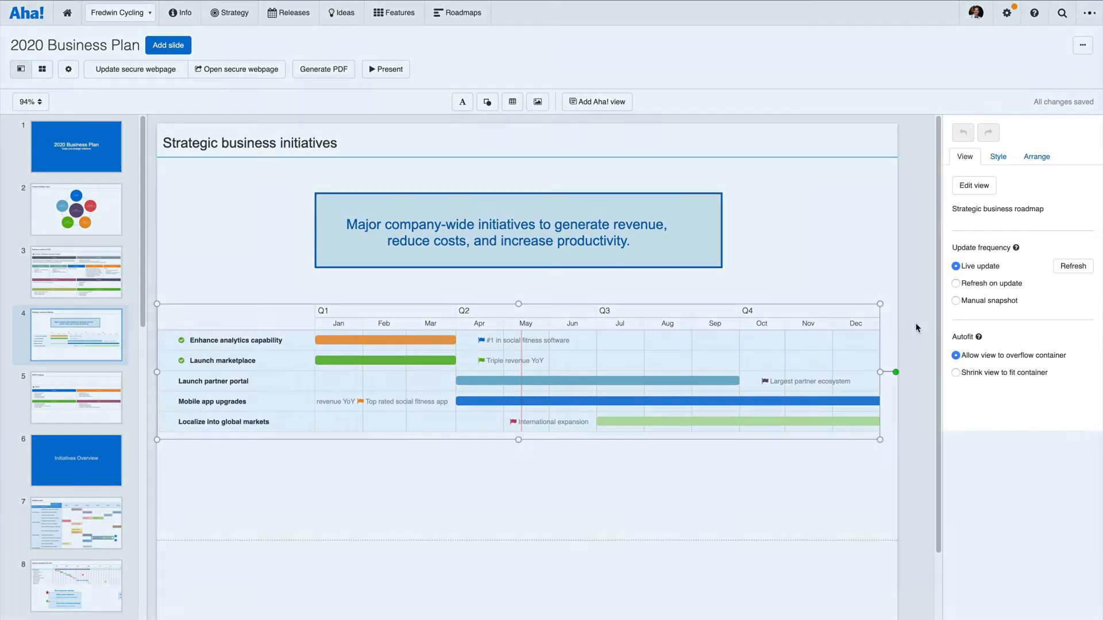
pyautogui.click(956, 300)
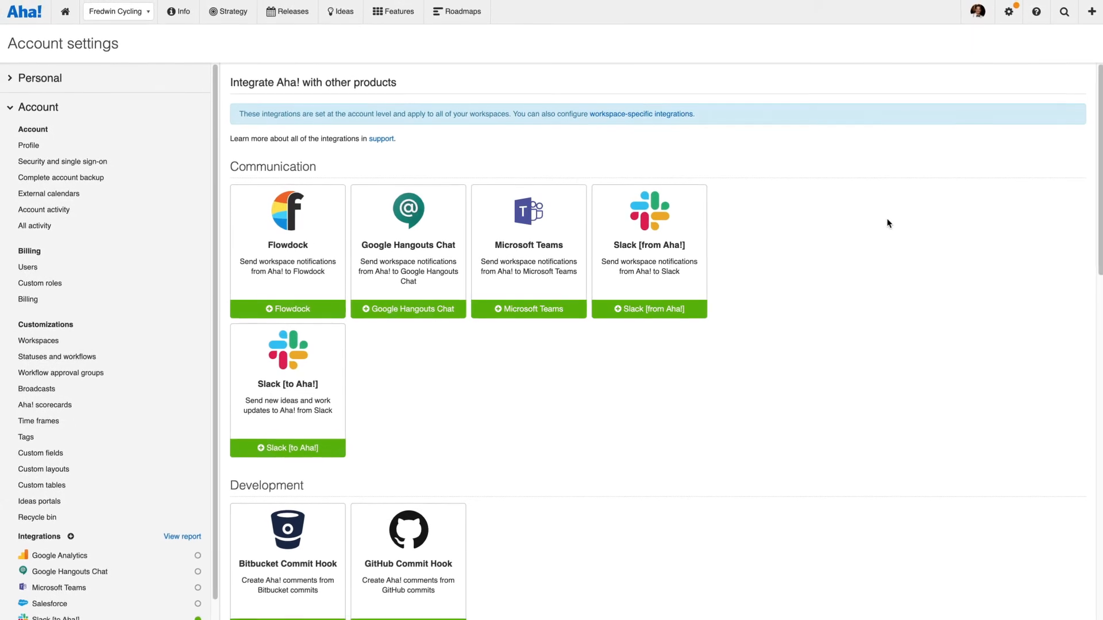
# - Browse down the full list of account integrations available in the Integrations settings
pyautogui.scroll(-3)
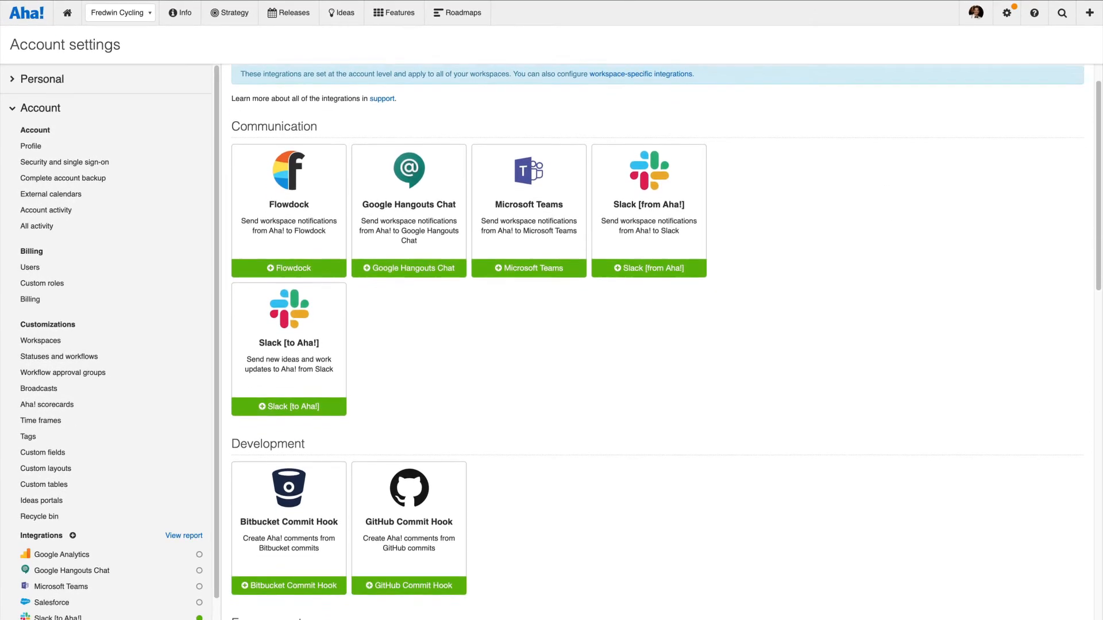
pyautogui.scroll(-3)
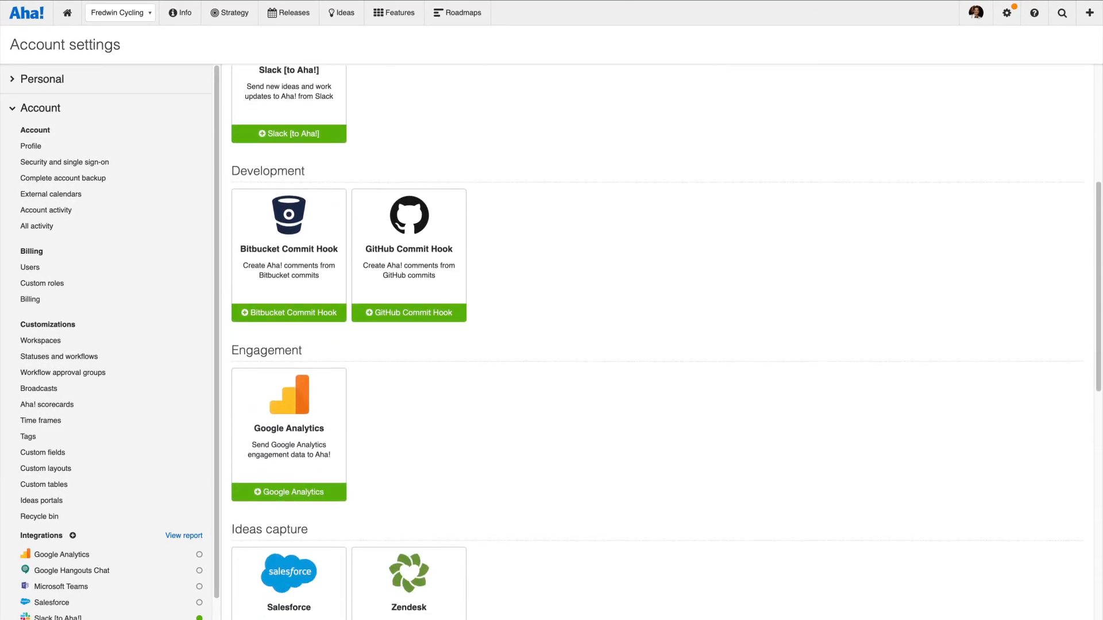
pyautogui.scroll(-3)
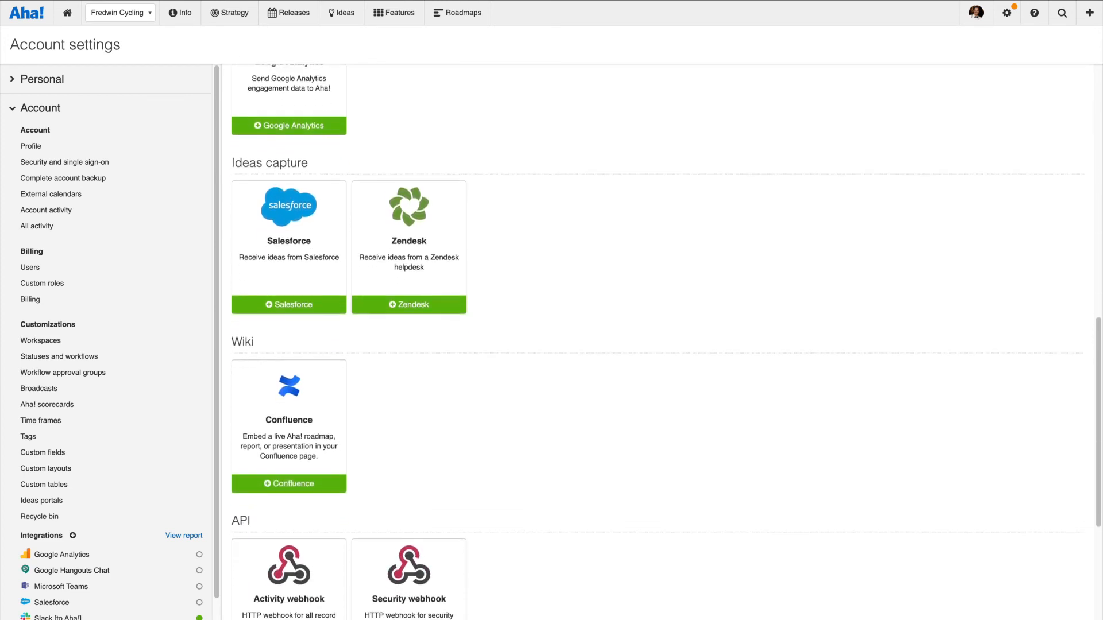
pyautogui.scroll(-3)
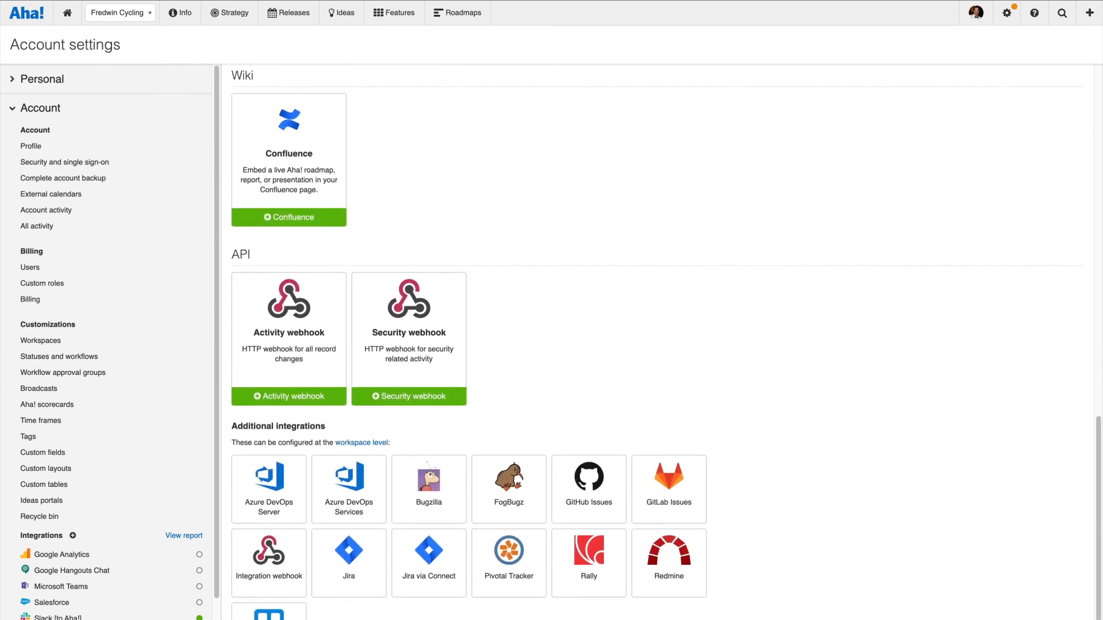
pyautogui.scroll(-3)
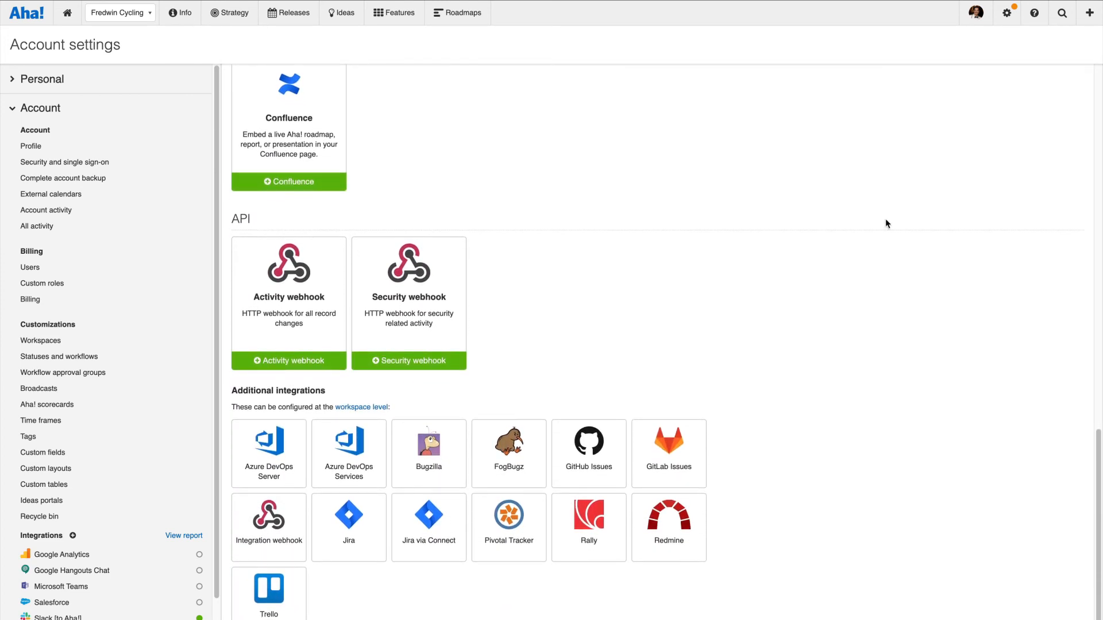
# - From the help menu choose Get help from an expert to bring up the support request form
pyautogui.click(1034, 13)
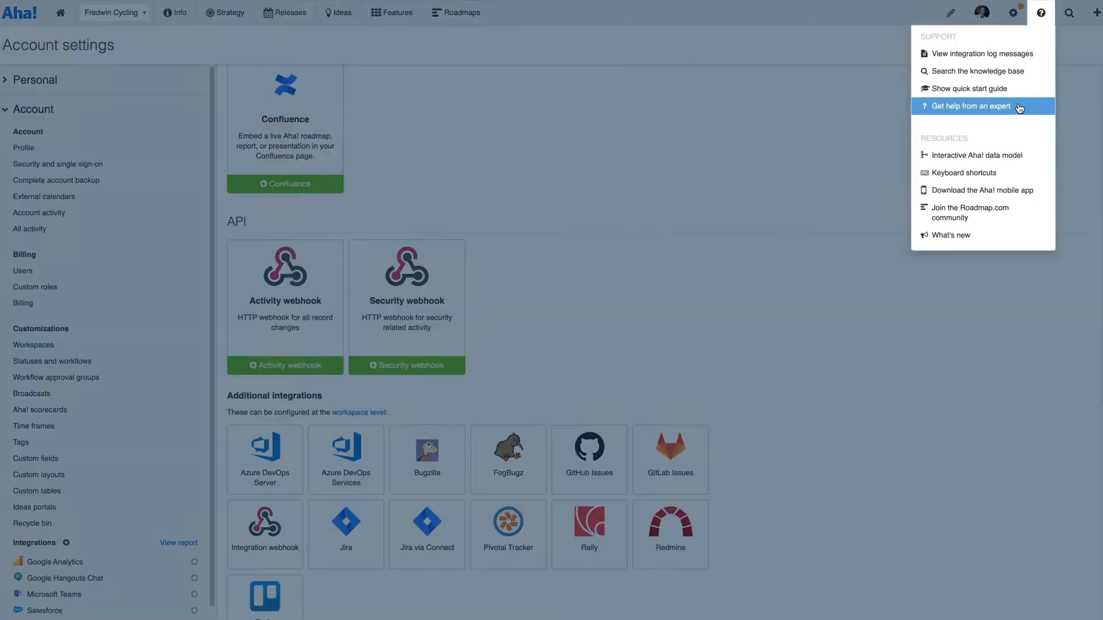
pyautogui.click(969, 105)
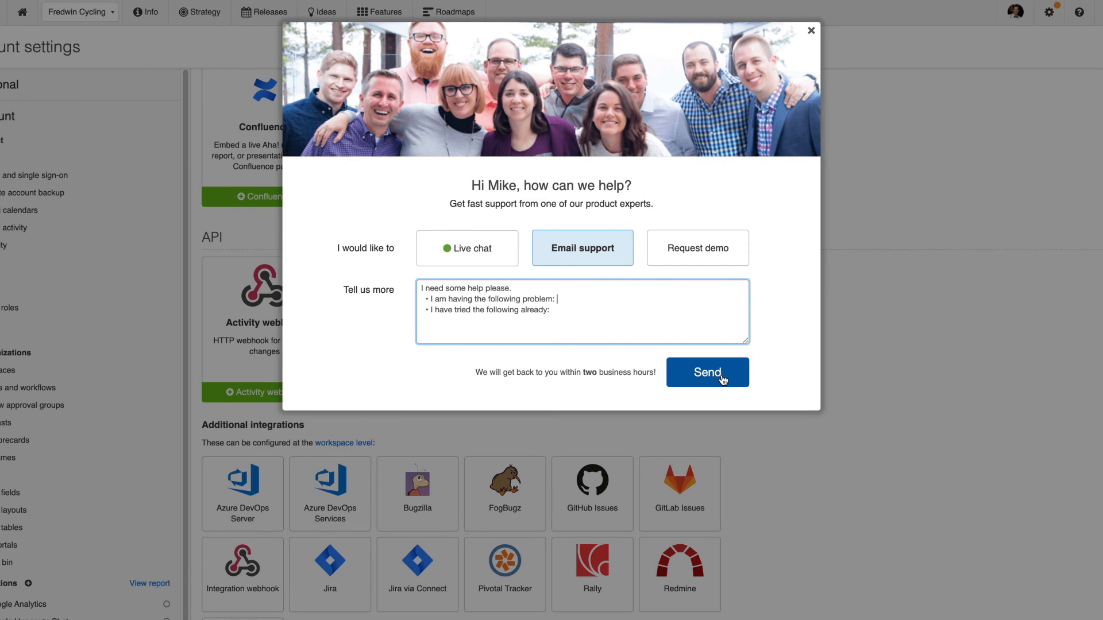